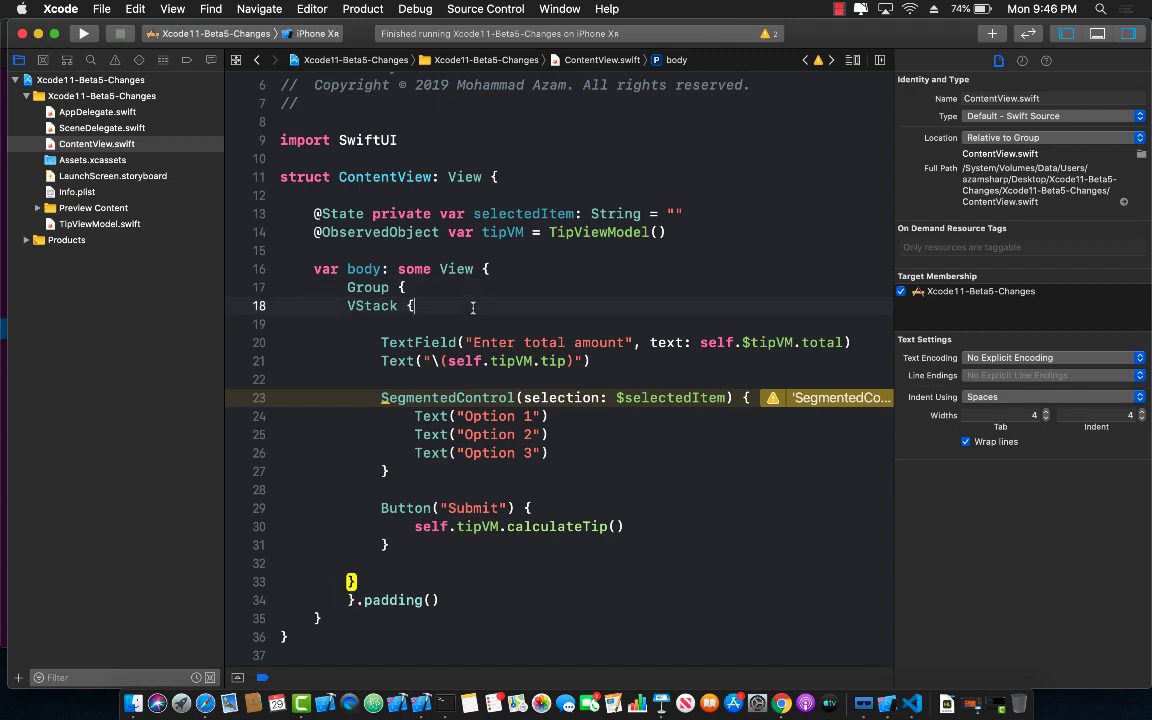
Check the installed Xcode version and macOS details from the About windows.
left_click(60, 8)
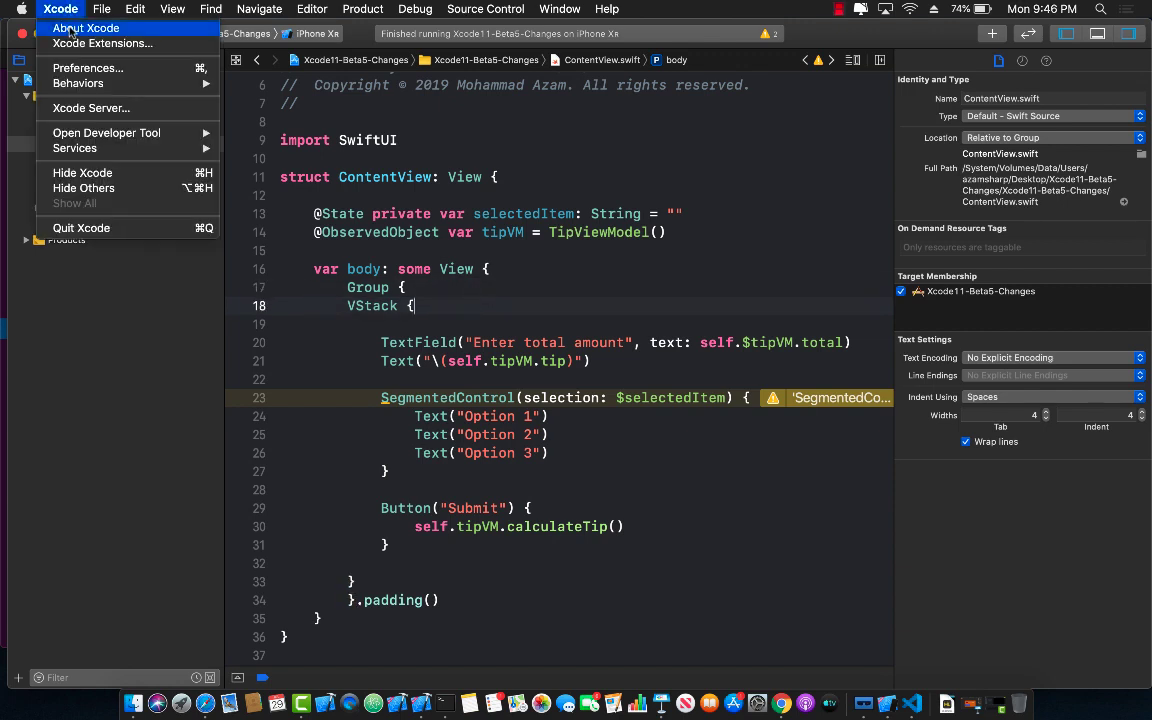
left_click(85, 27)
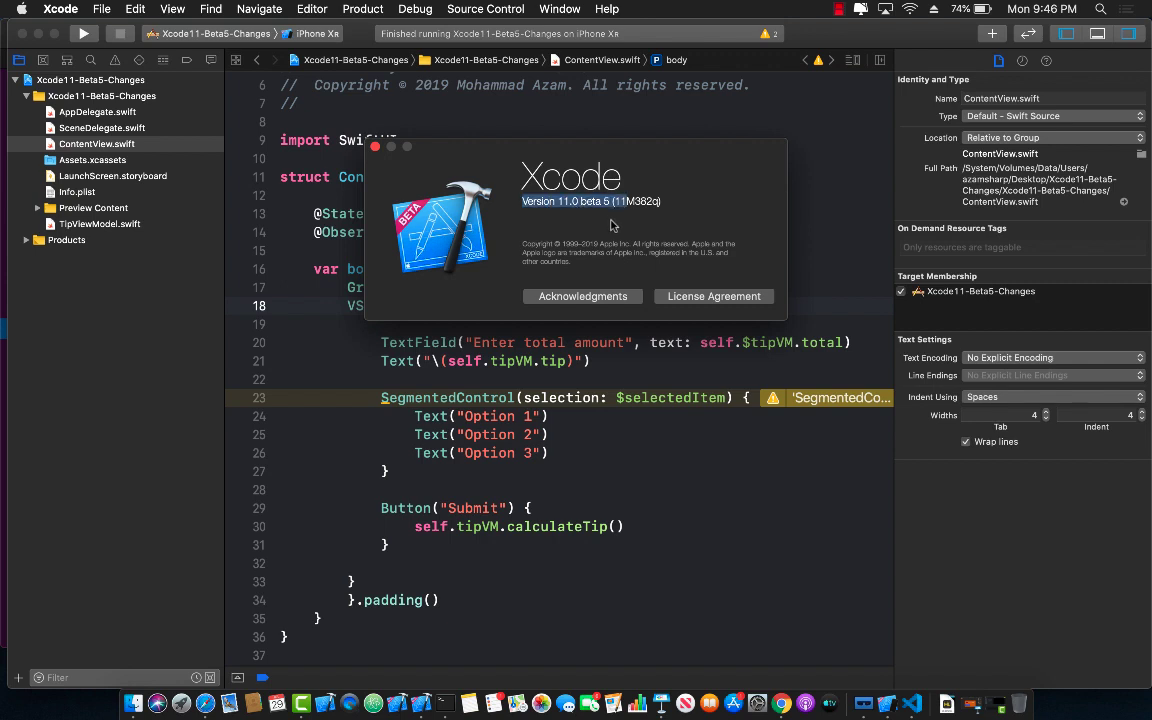
left_click(374, 147)
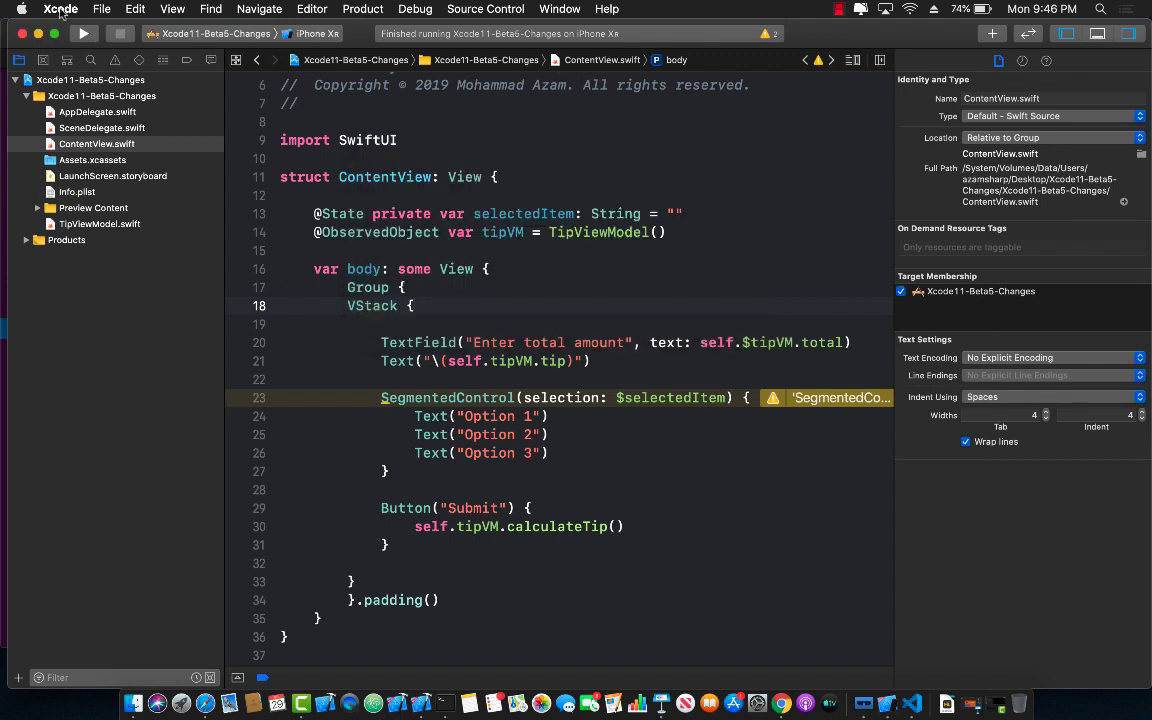
left_click(20, 9)
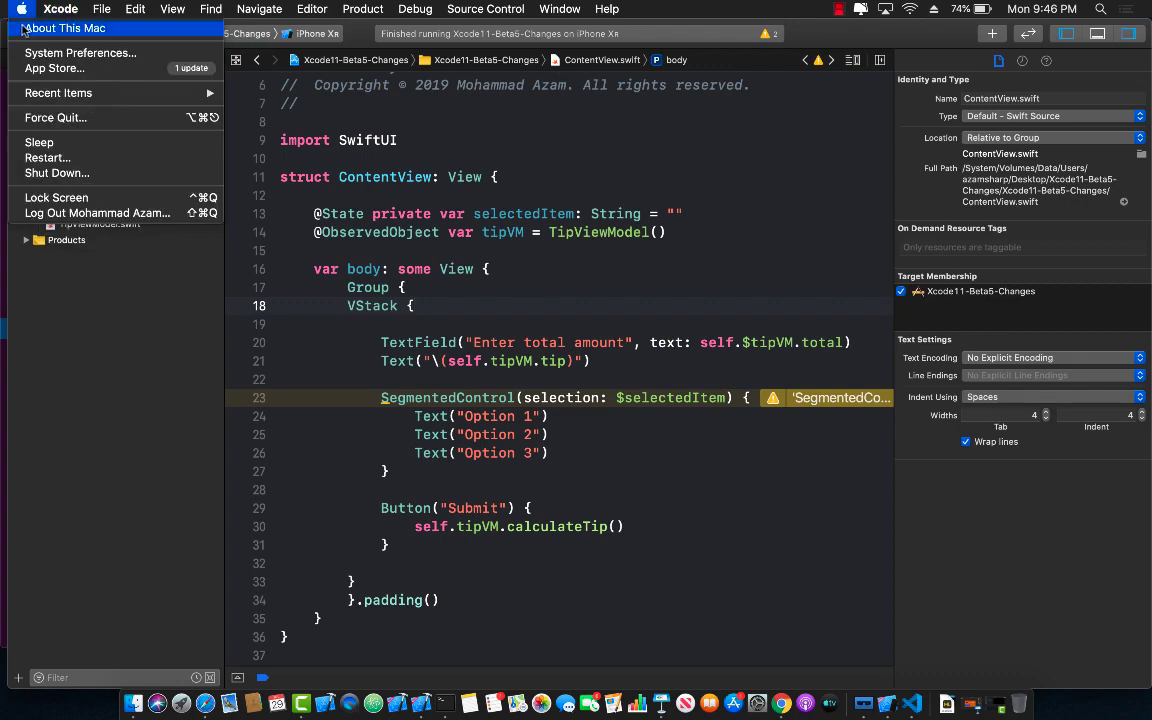
left_click(65, 27)
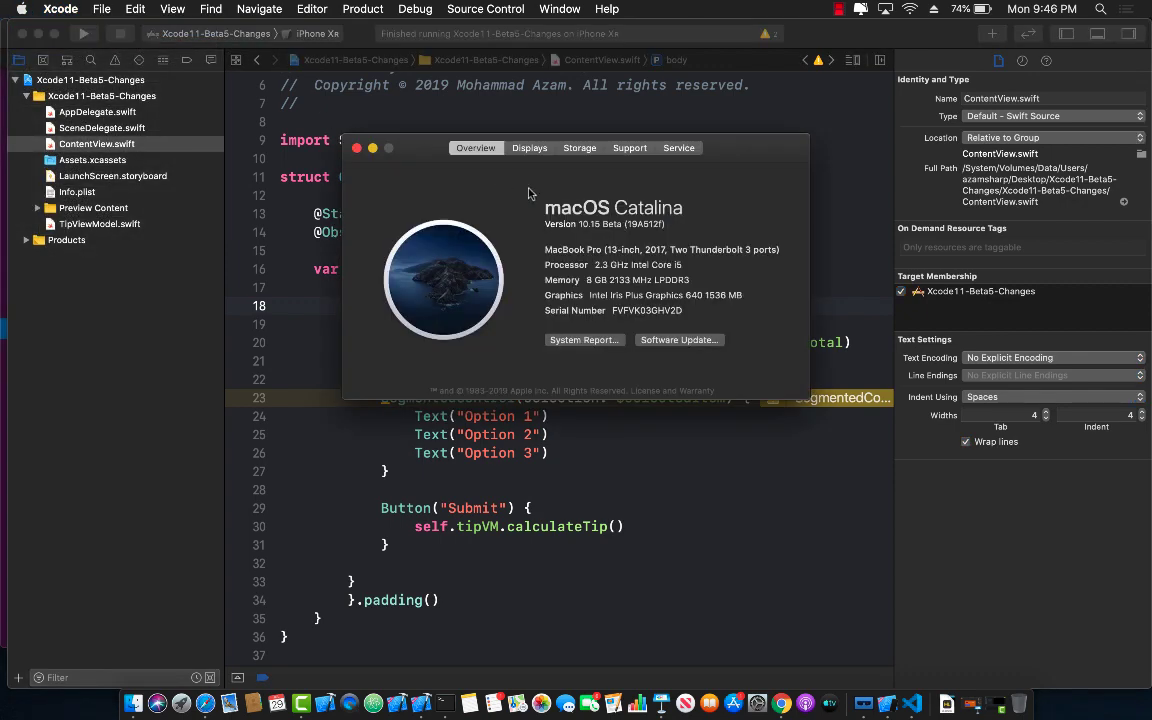
left_click(356, 148)
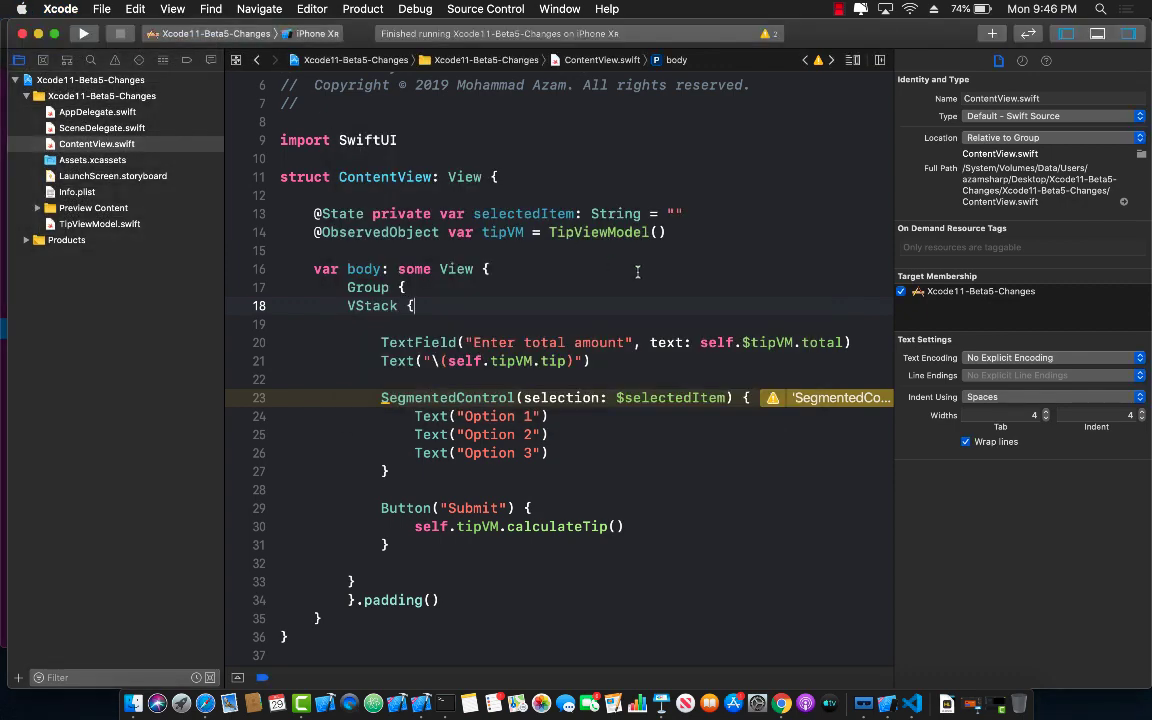
left_click(611, 287)
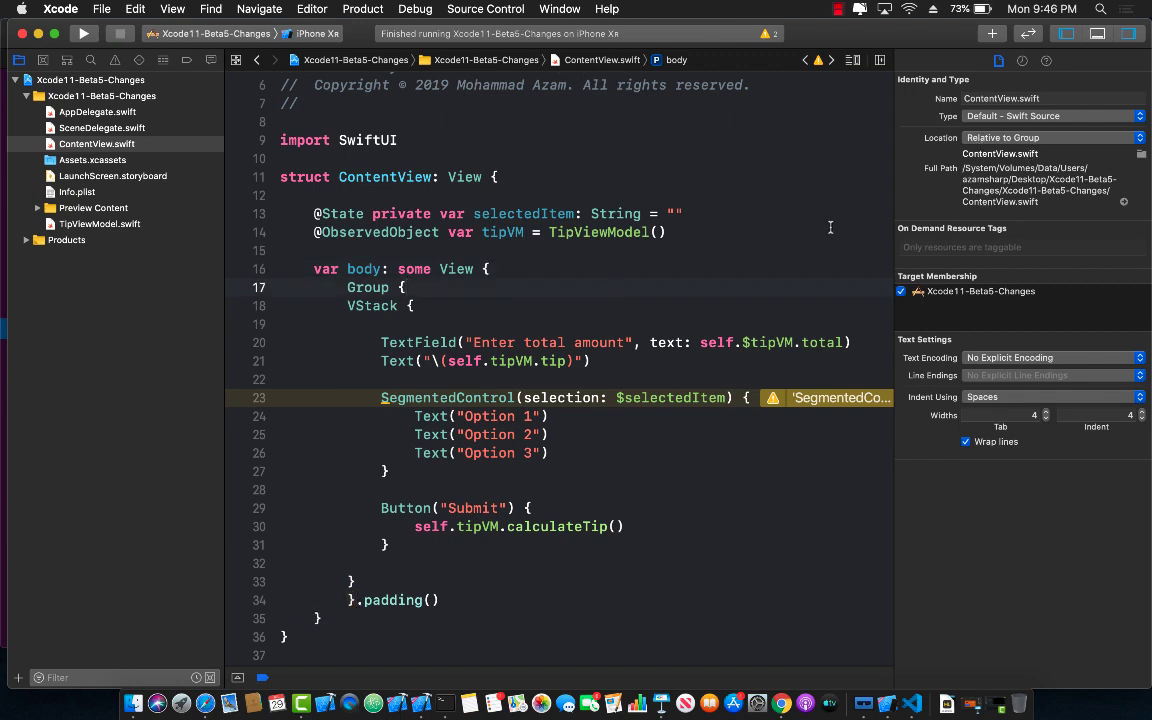
Dismiss the SegmentedControl deprecation message, run the app and tap Option 2 and Option 1.
left_click(854, 60)
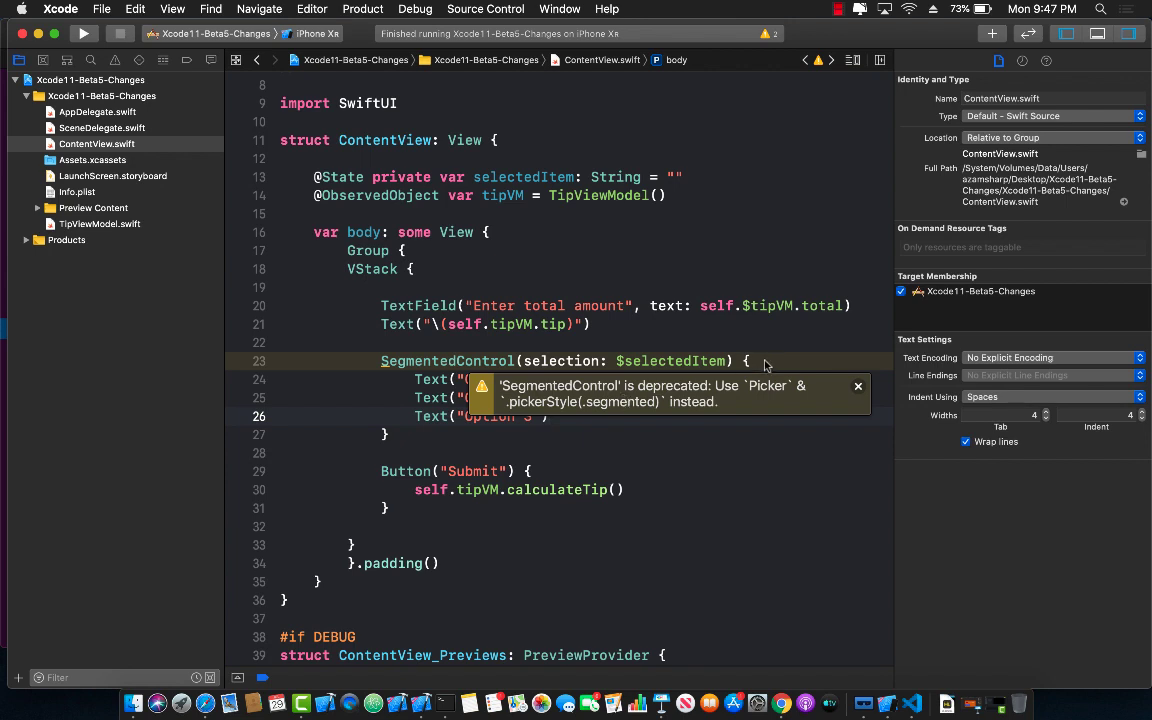
left_click(857, 386)
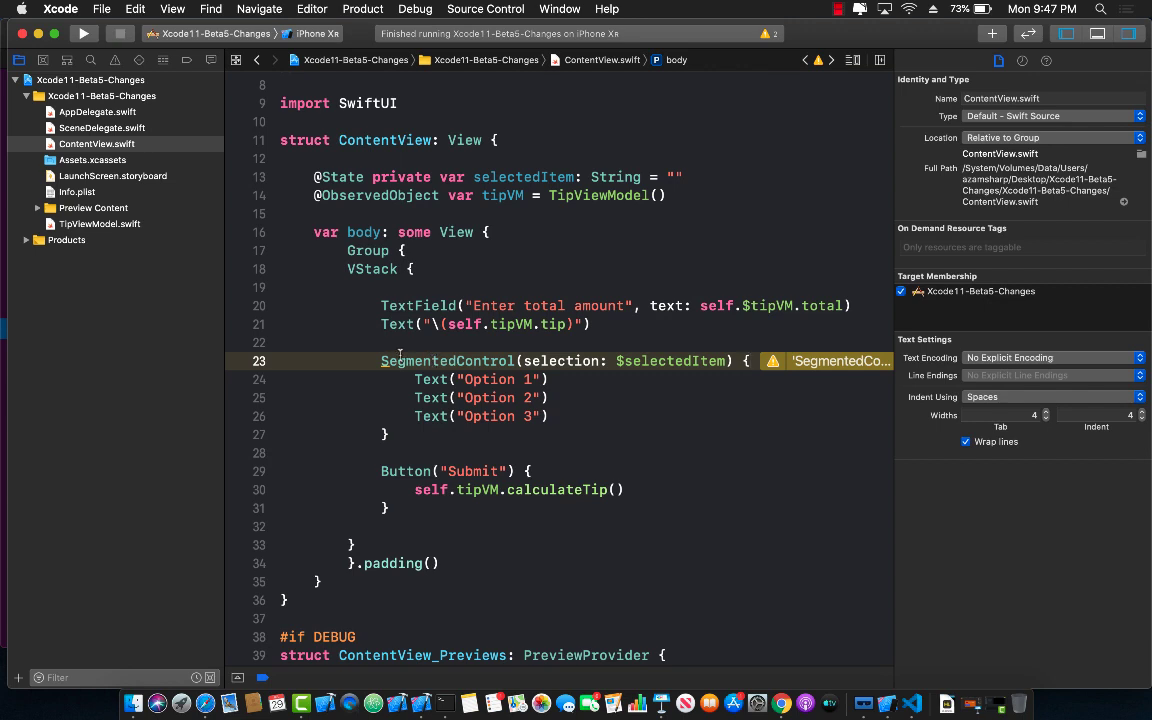
left_click(84, 33)
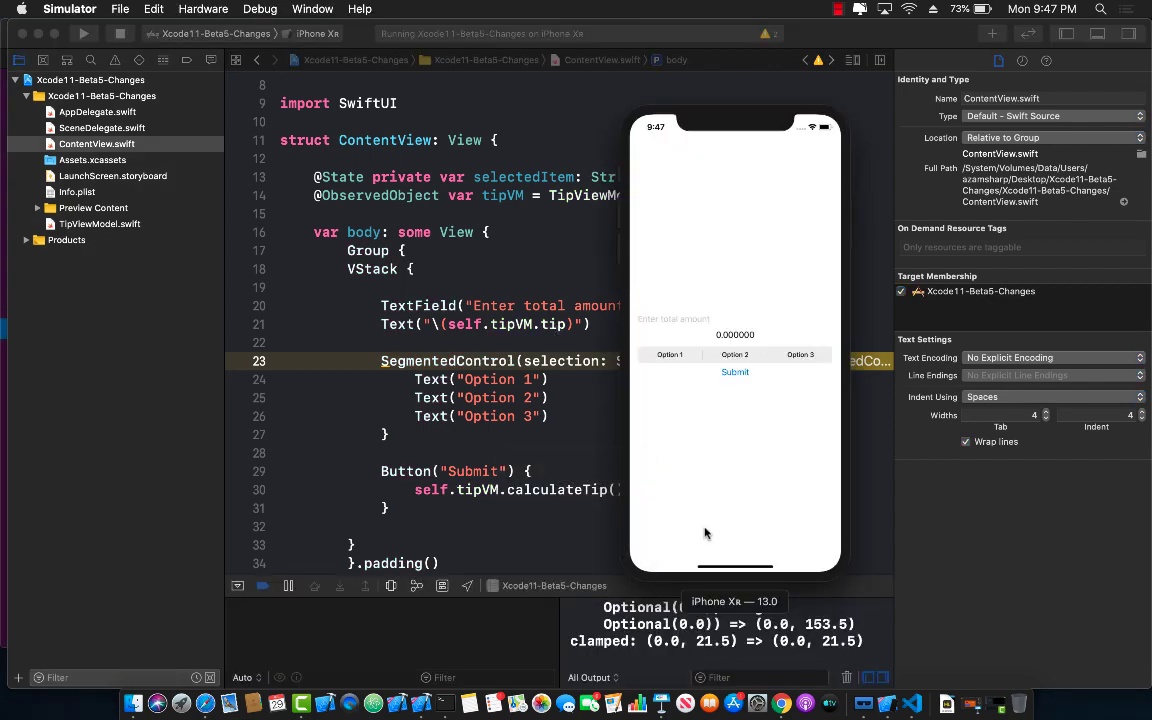
left_click(734, 354)
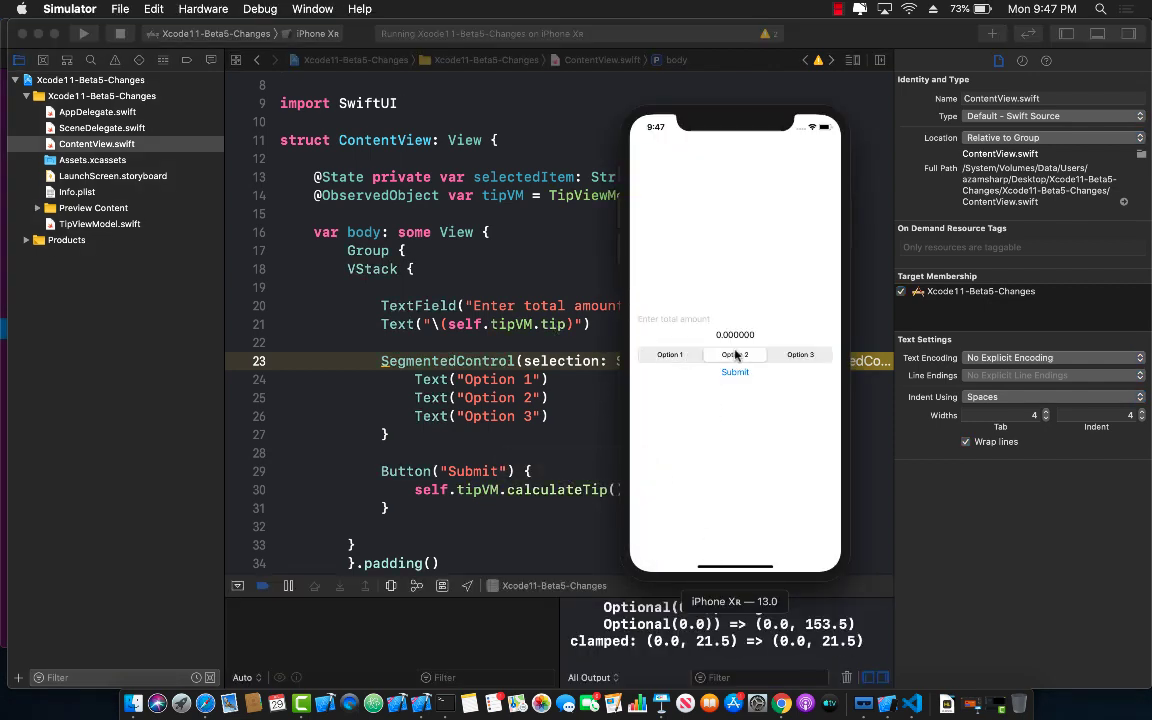
left_click(734, 354)
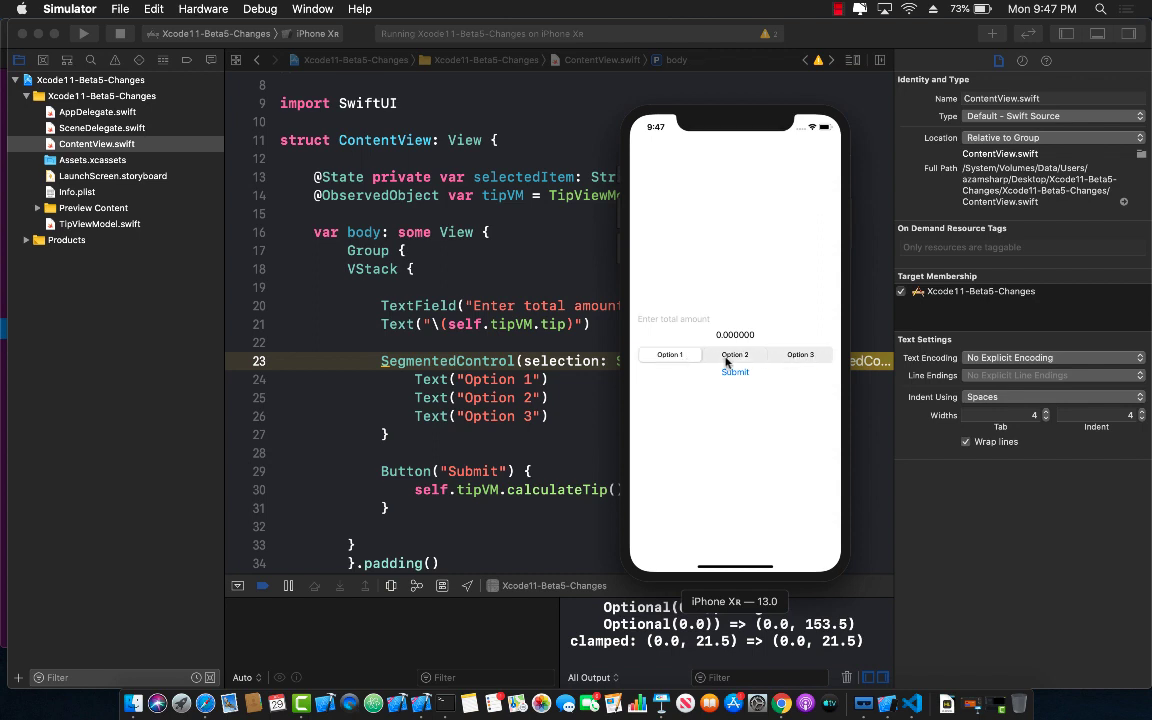
left_click(734, 354)
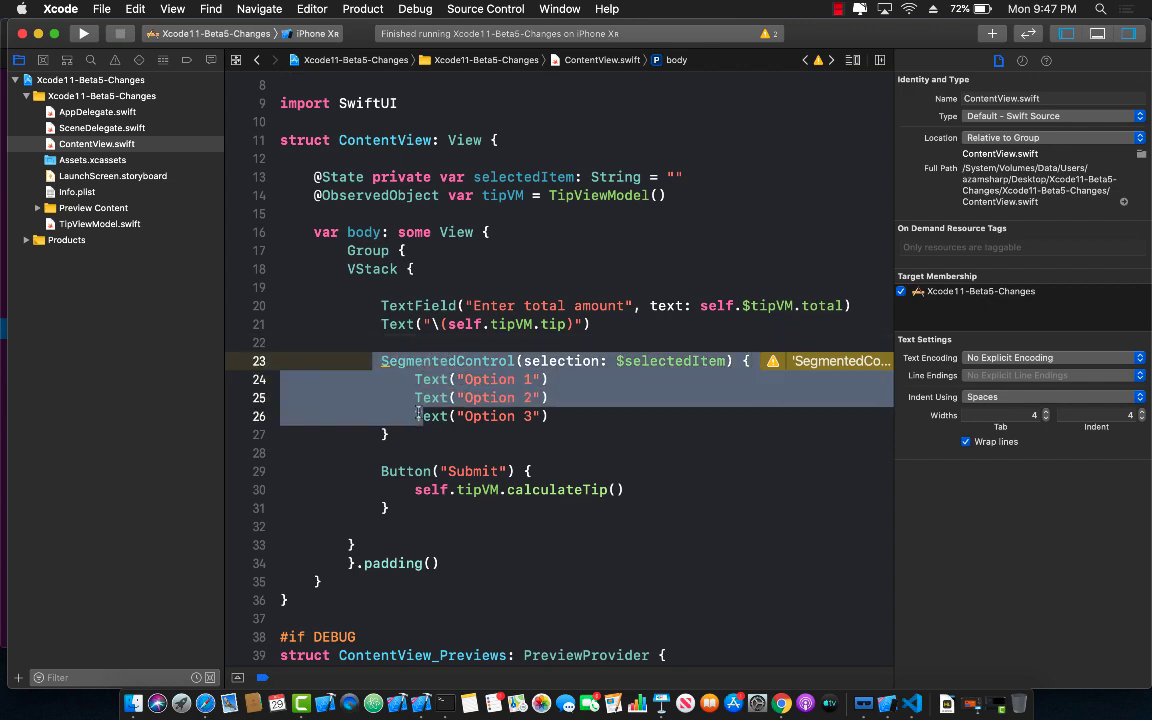
Delete the SegmentedControl block and start a Picker( in its place.
key("Delete")
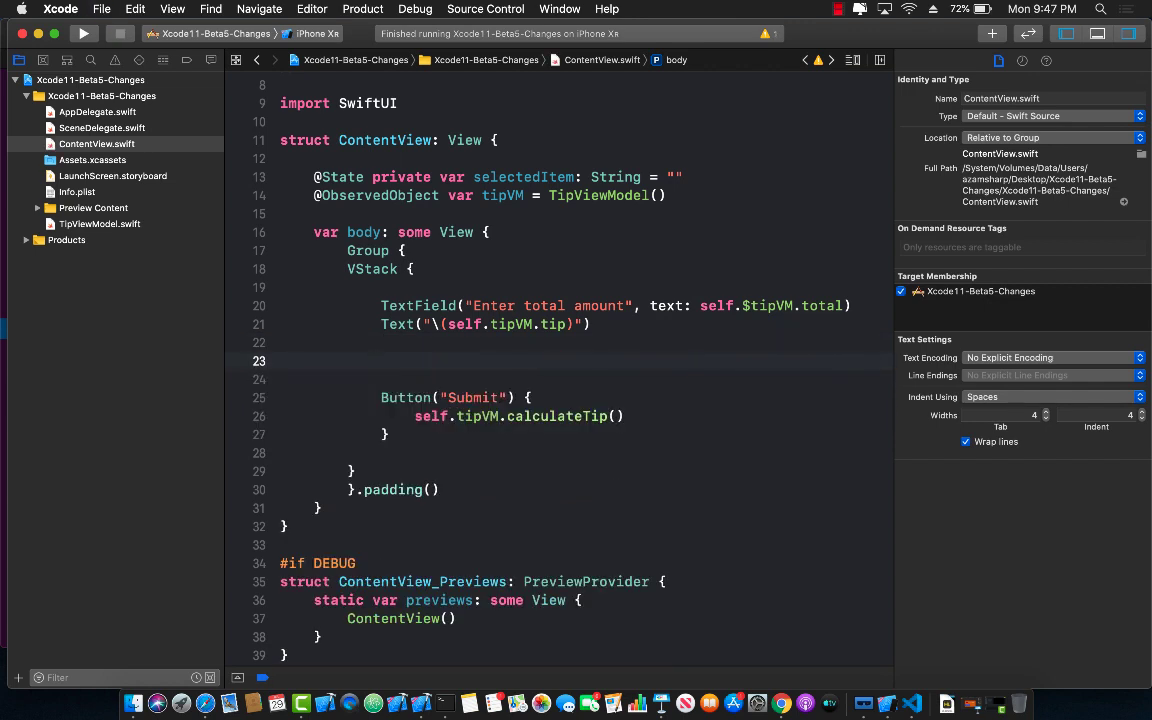
type("P")
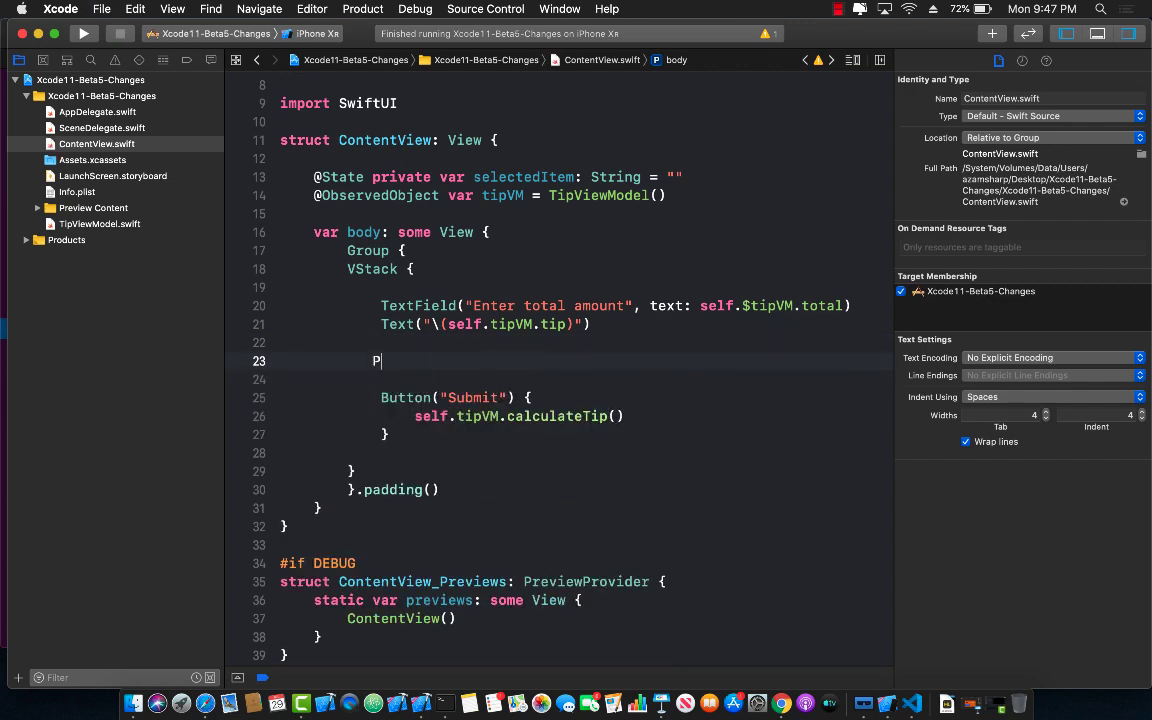
type("el")
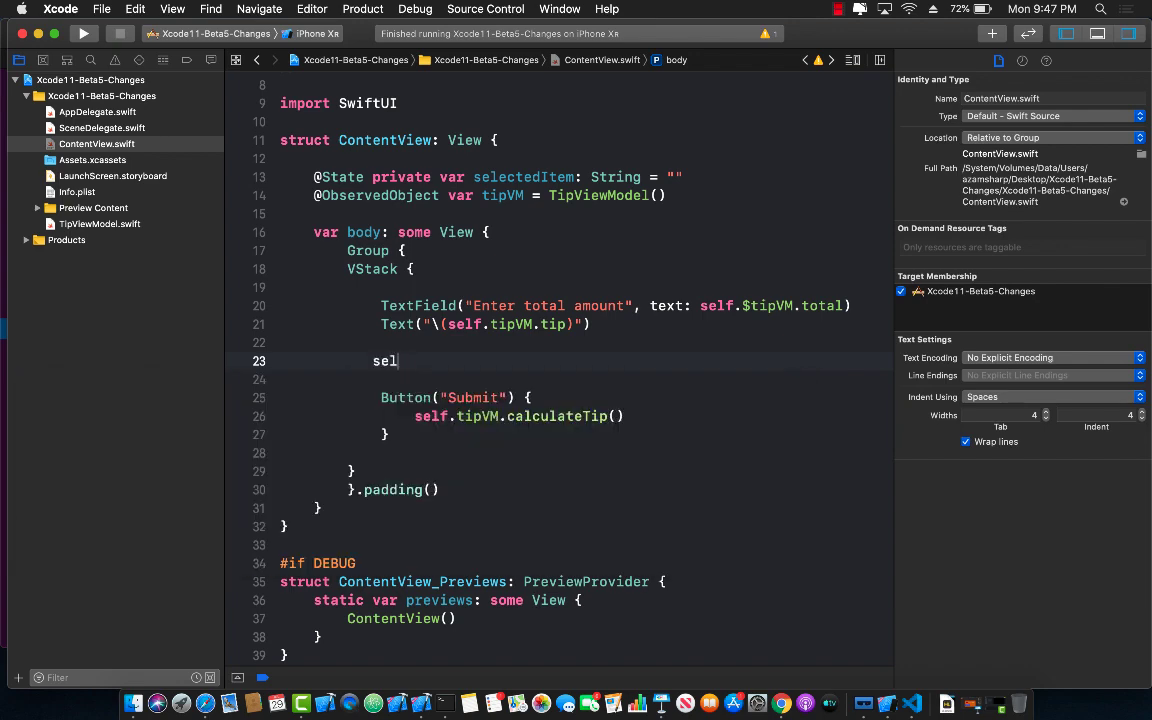
type("Picke")
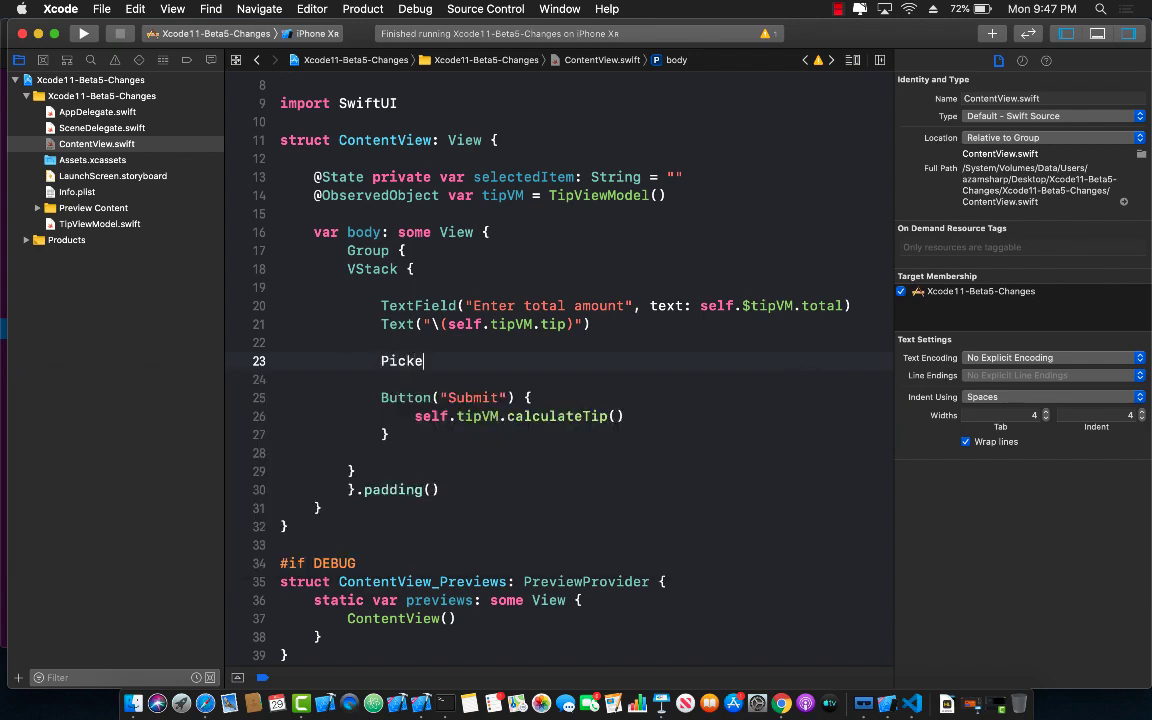
type("(")
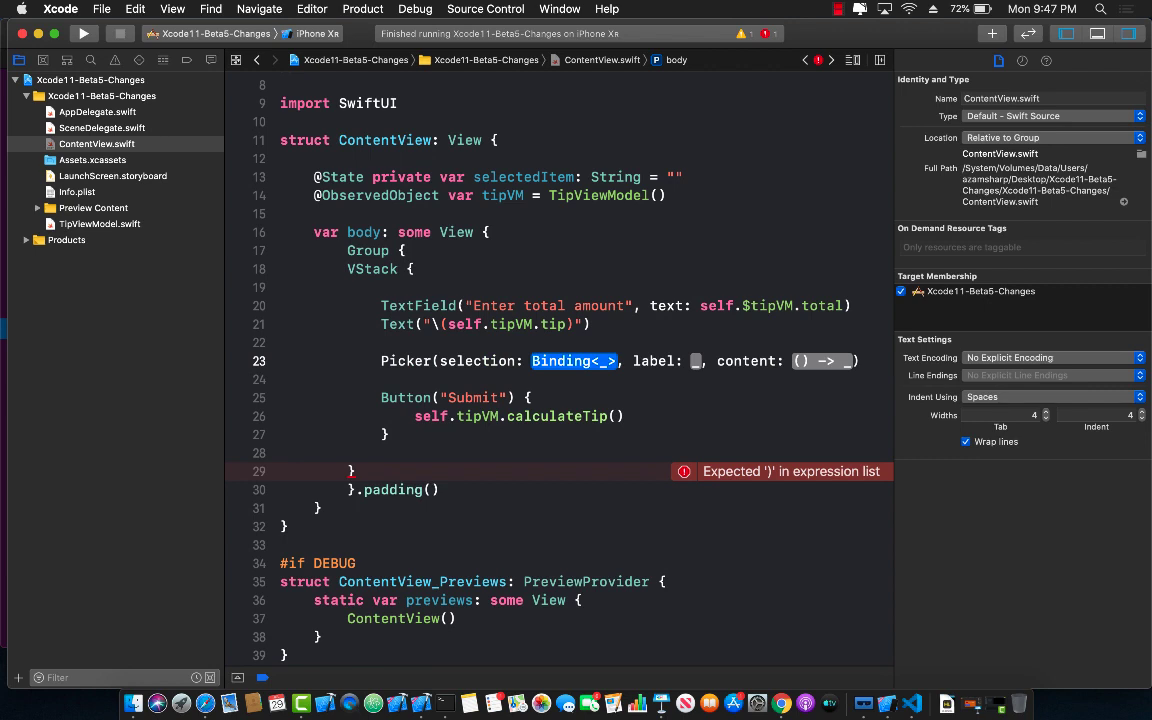
Bind the Picker's selection to $selectedItem with the label Text("Choose Item").
left_click_drag(314, 177, 524, 195)
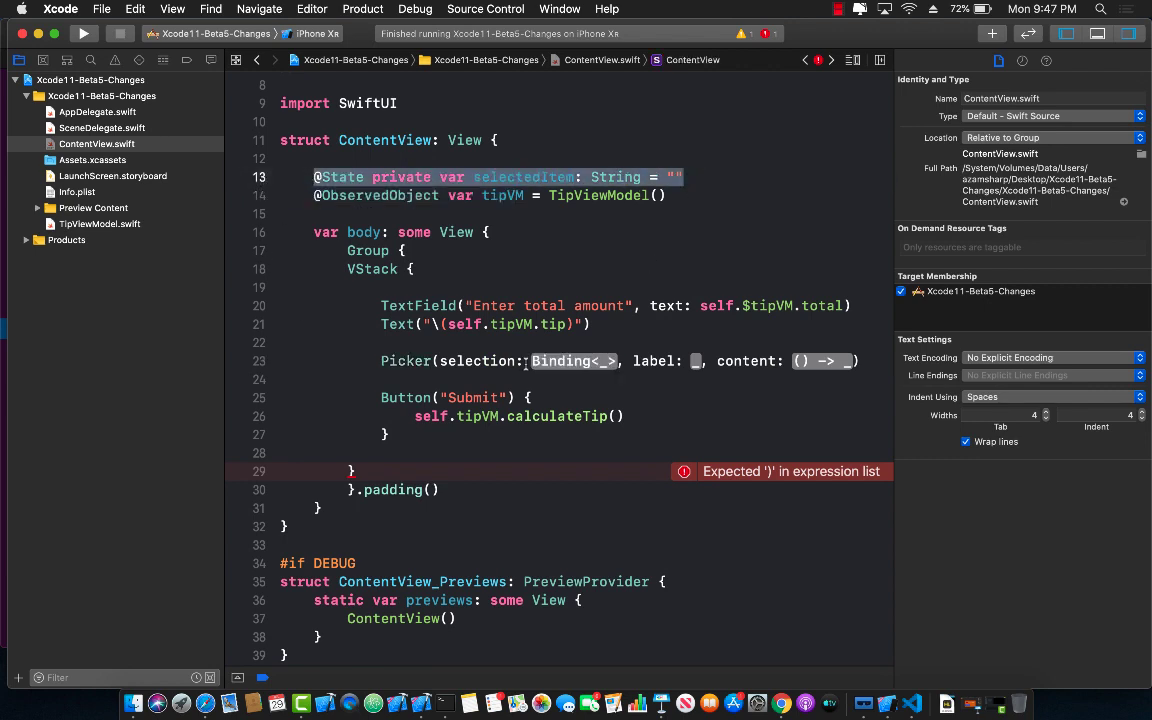
type("$")
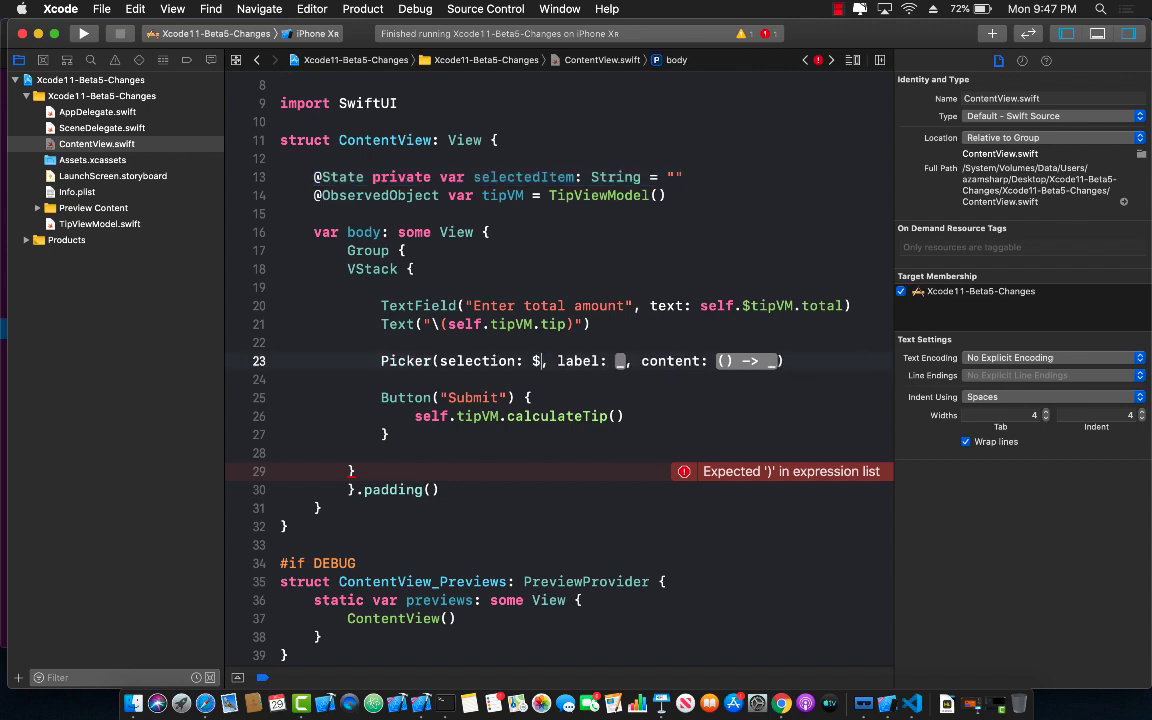
type("selectedItem")
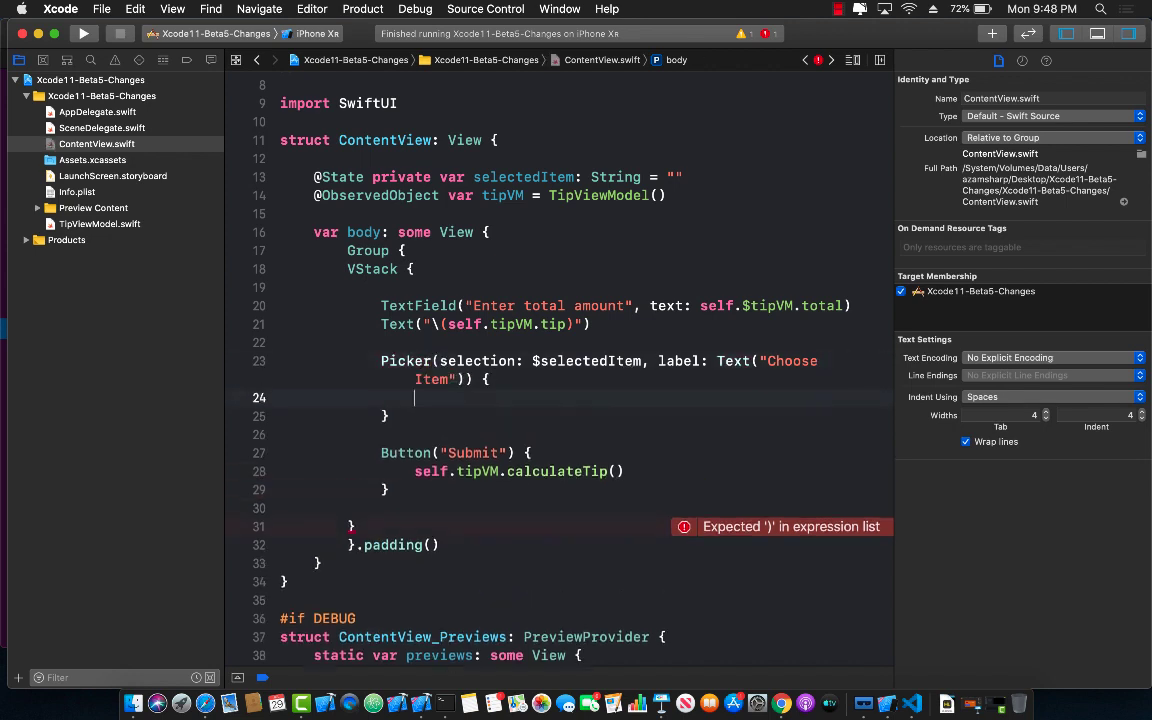
Add Text("Option 1"), Text("Option 2") and Text("Option 3") inside the Picker closure.
type("Text(\"Option 1")
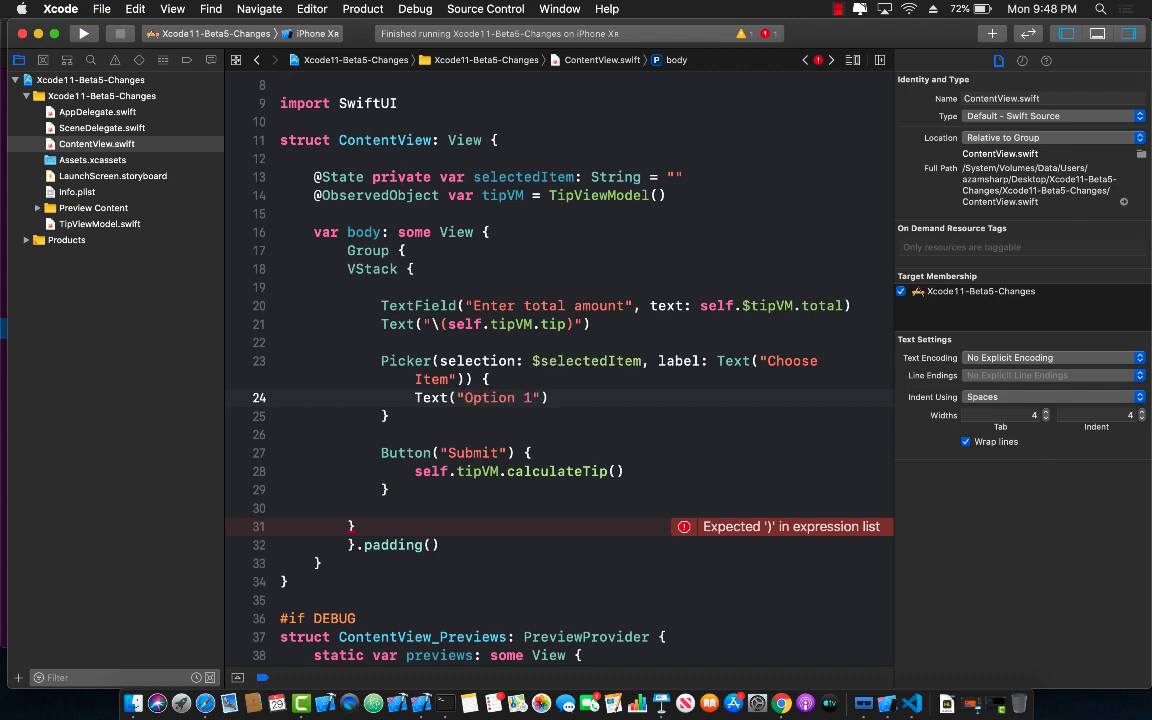
left_click(532, 397)
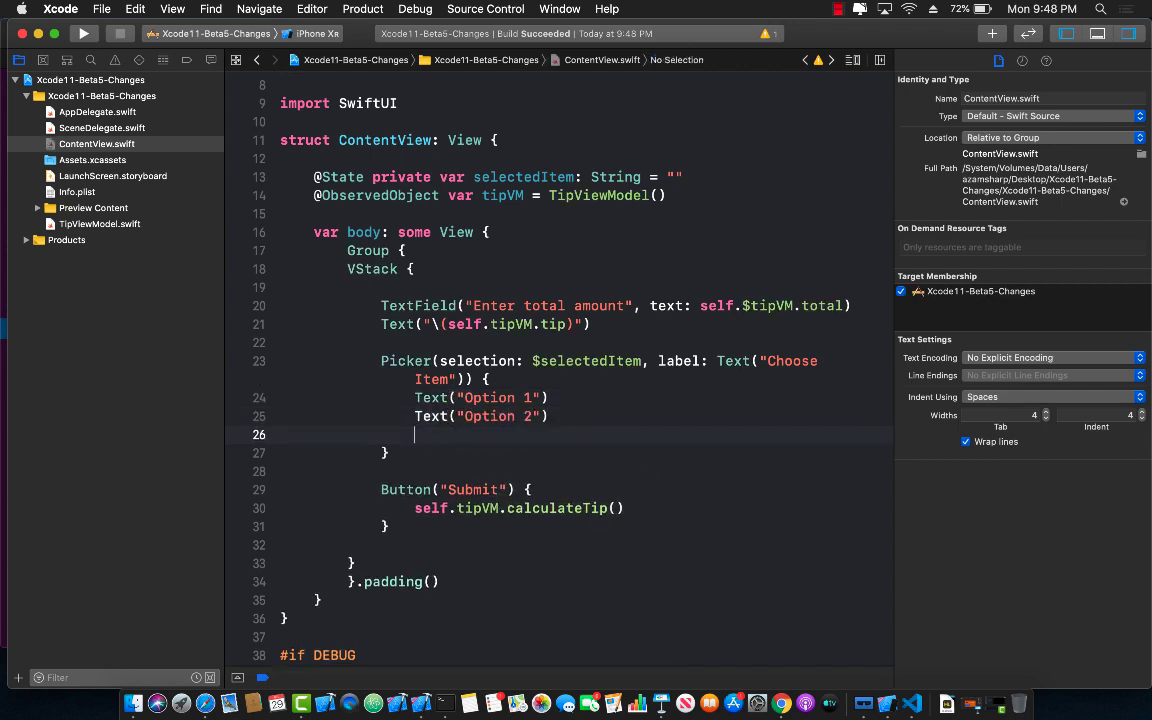
type("Text(\"Opt\")")
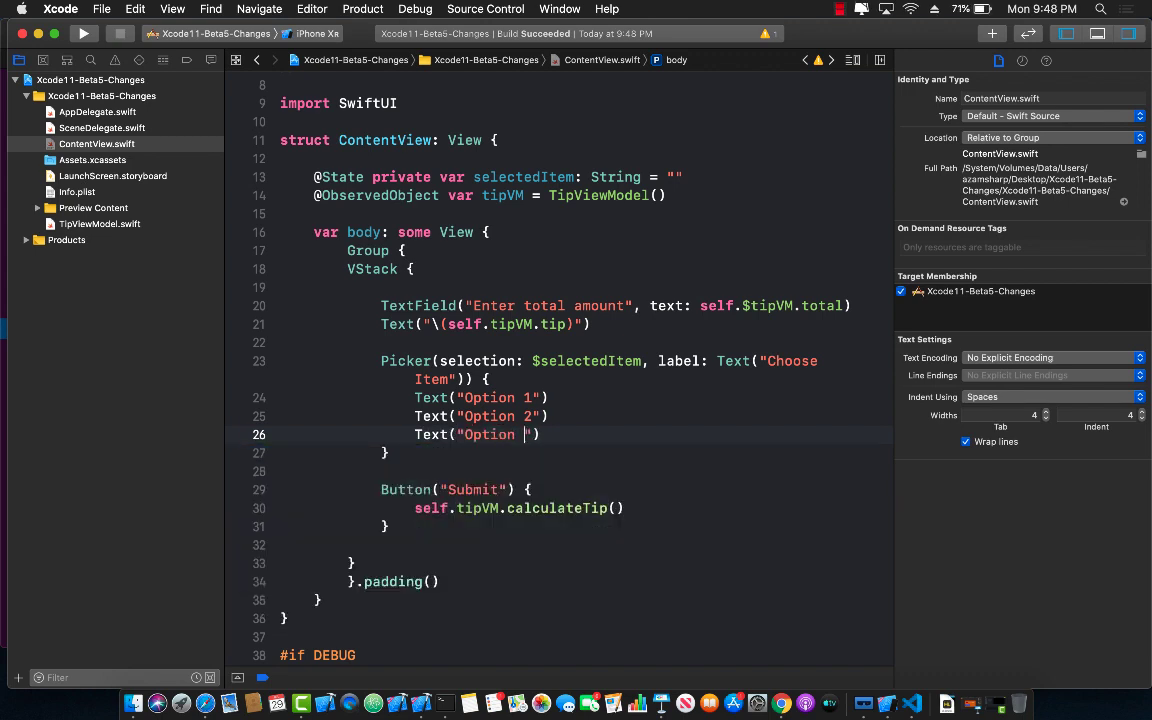
type("3")
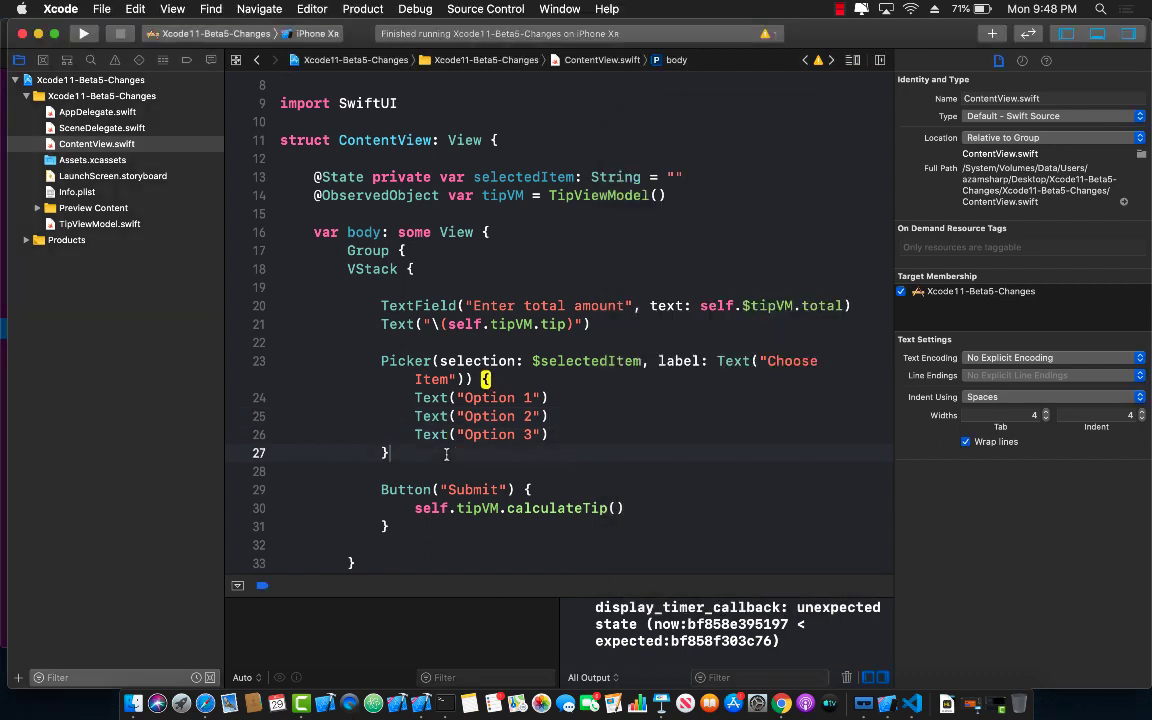
Append .pickerStyle(SegmentedPickerStyle()) to the Picker and run the app.
type(".")
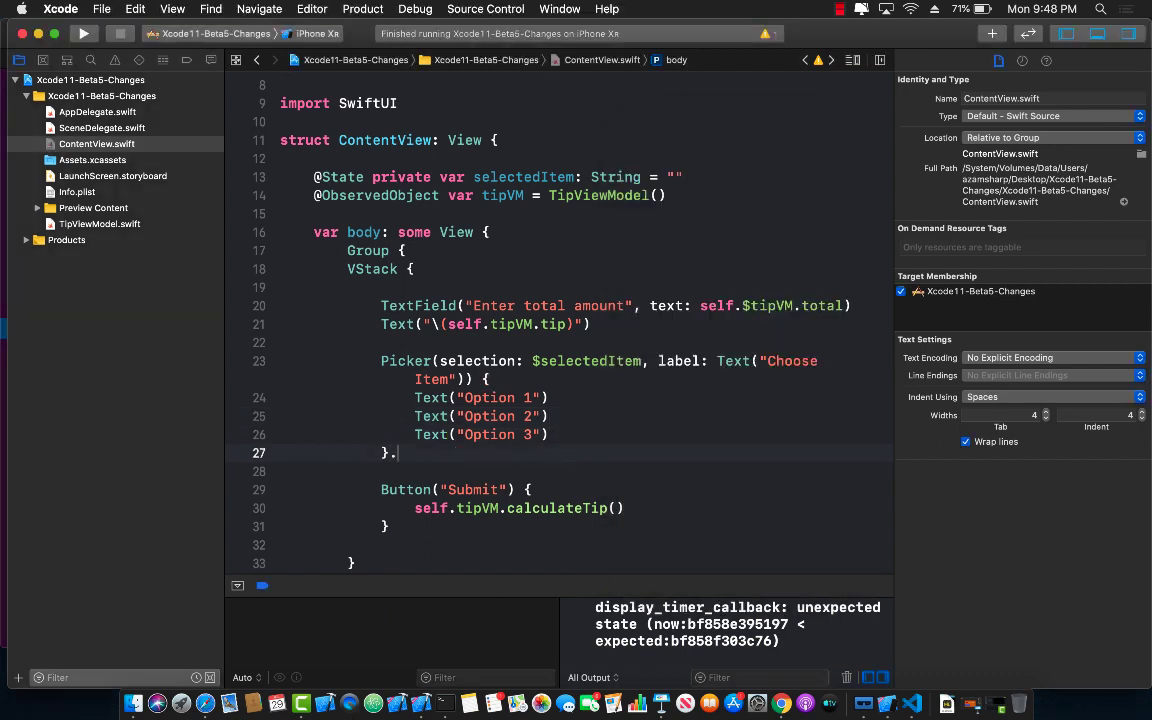
type("pickerStyle(SegmentedPickerStyle(")
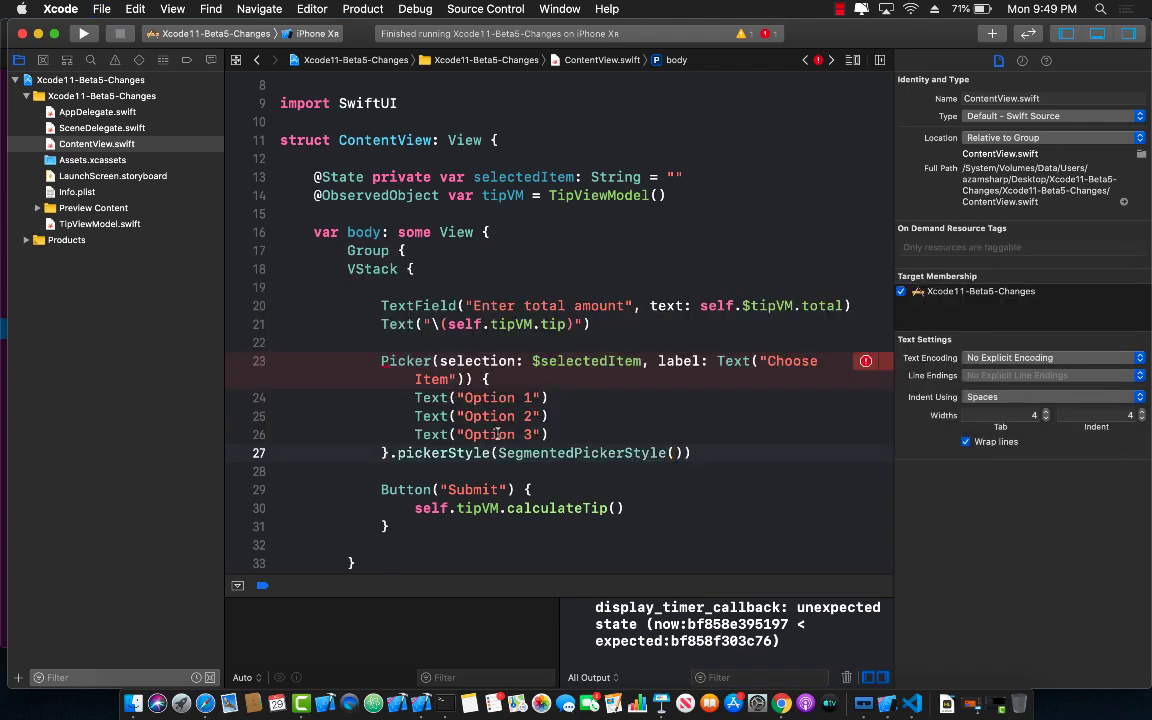
left_click(84, 33)
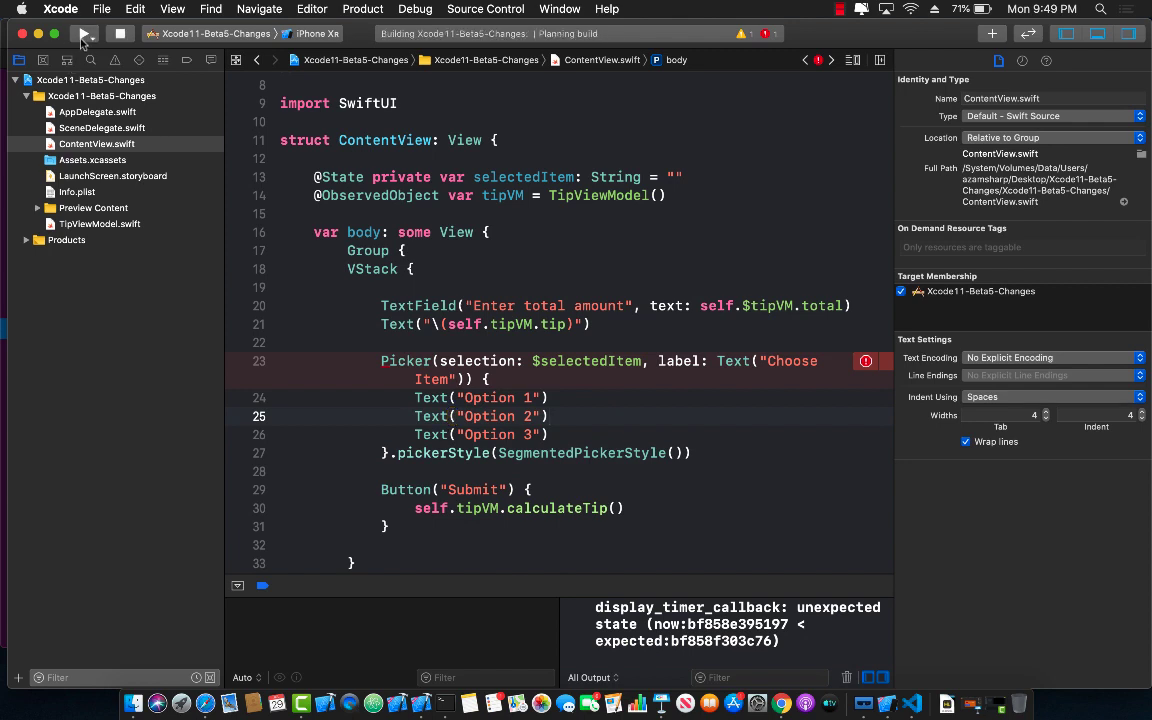
left_click(84, 33)
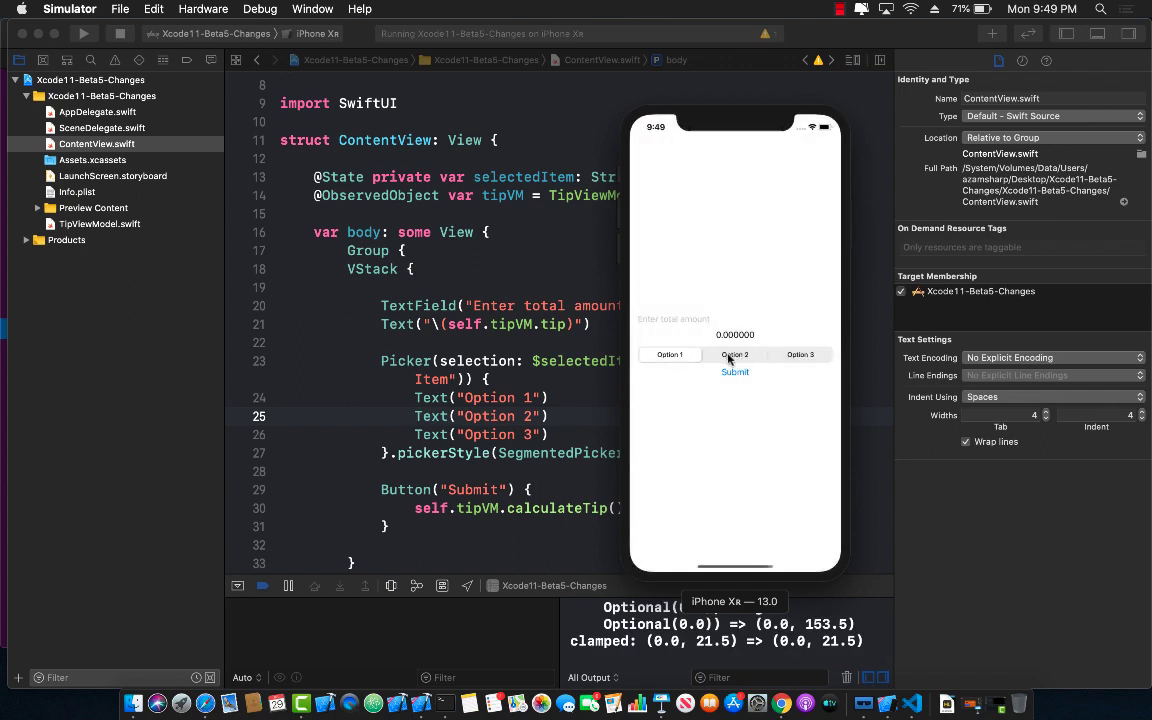
Switch between Option 2 and Option 1 in the segmented picker in Simulator.
left_click(669, 355)
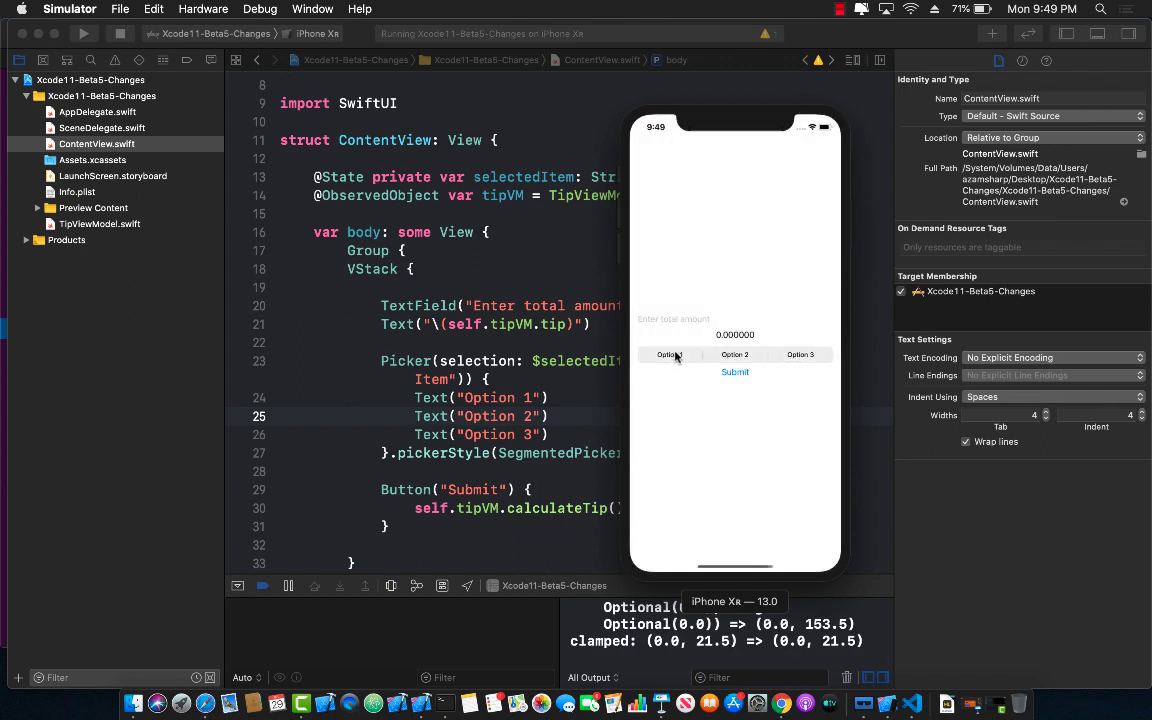
left_click(735, 355)
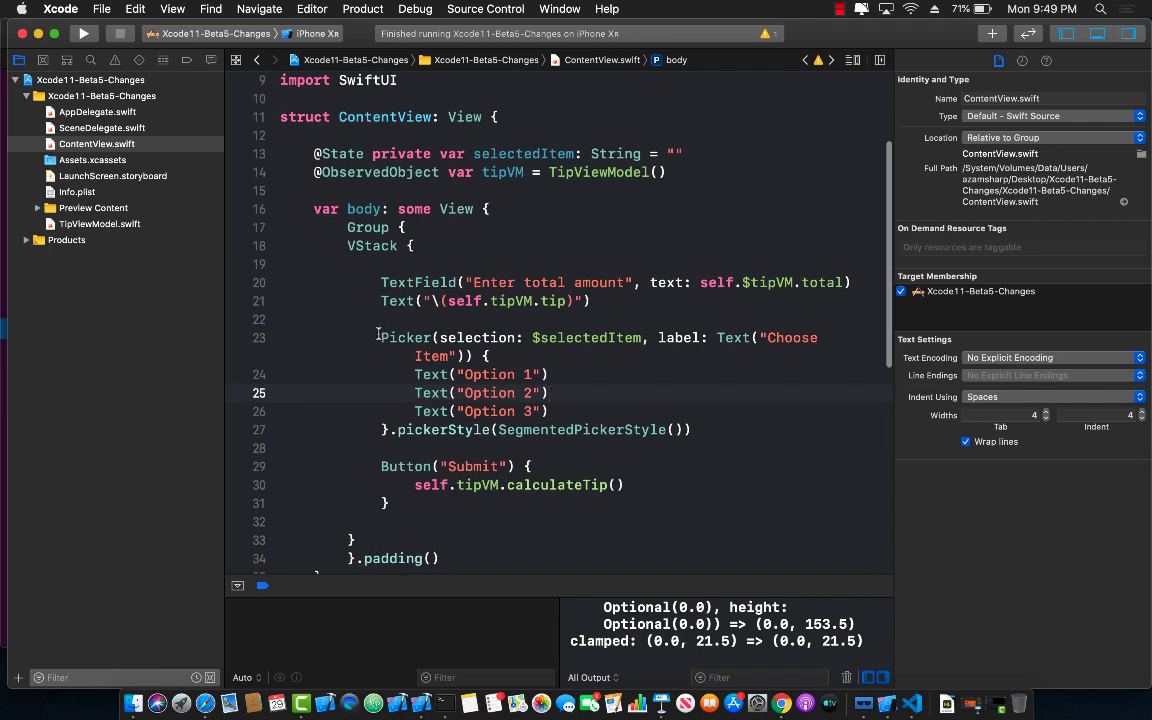
Review the segmented Picker code, then switch to TipViewModel.swift.
left_click_drag(380, 337, 690, 429)
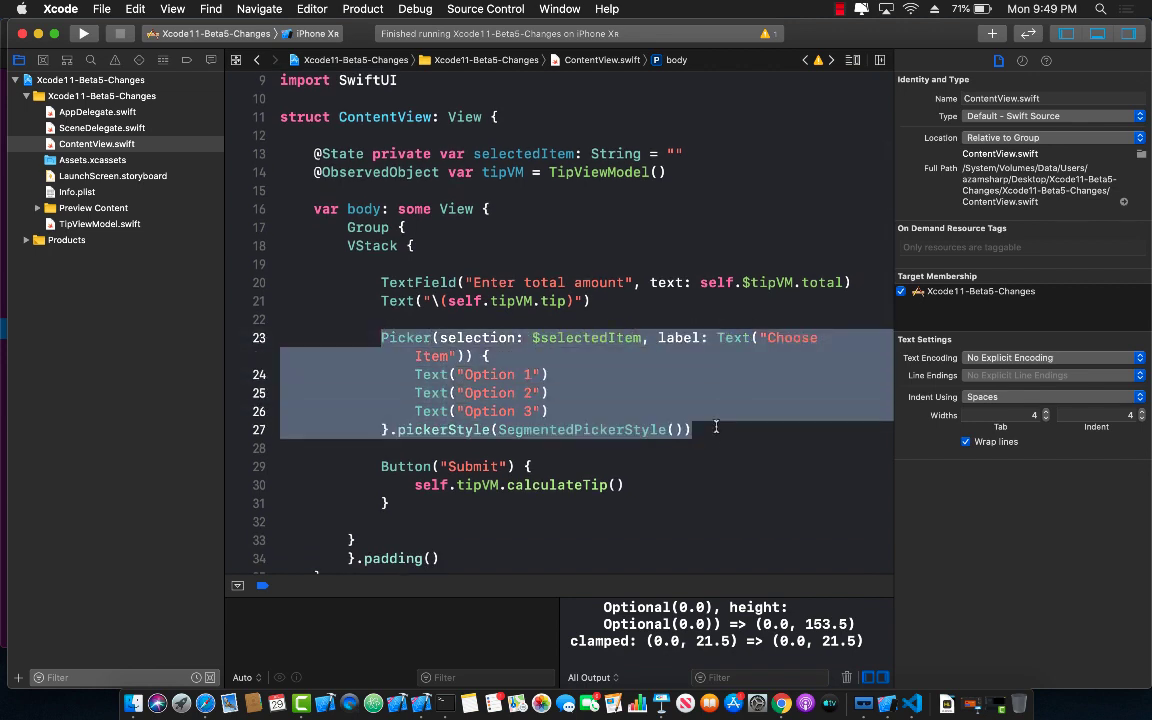
left_click(406, 337)
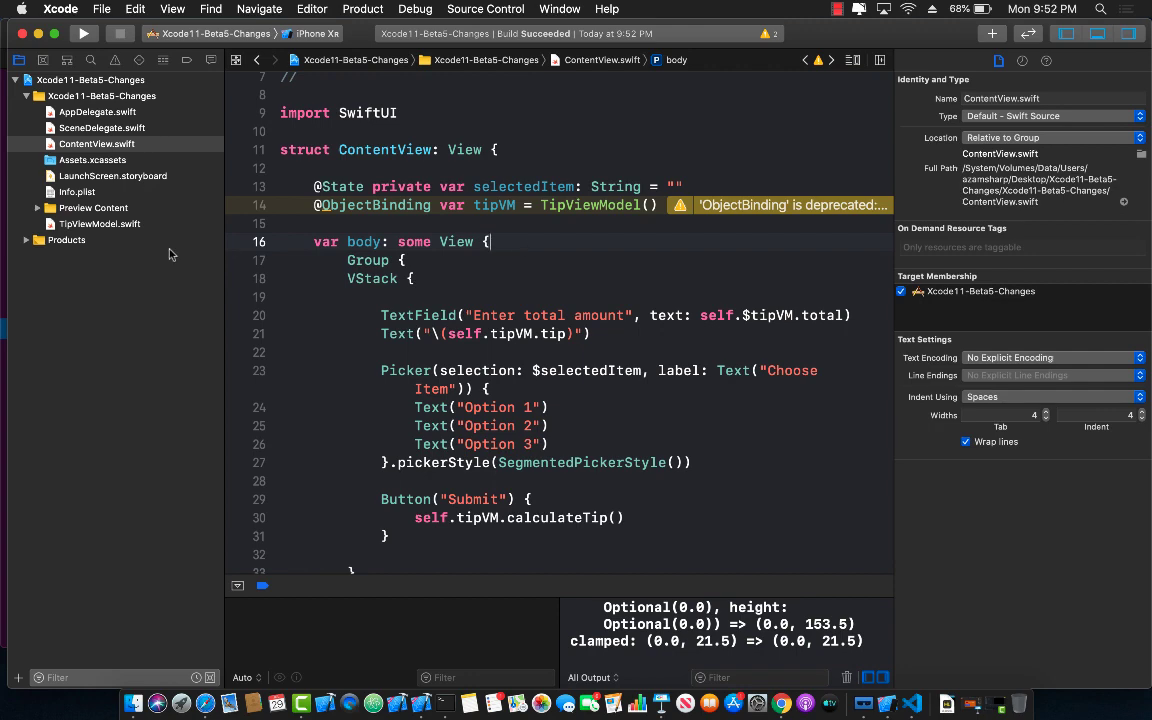
left_click(100, 223)
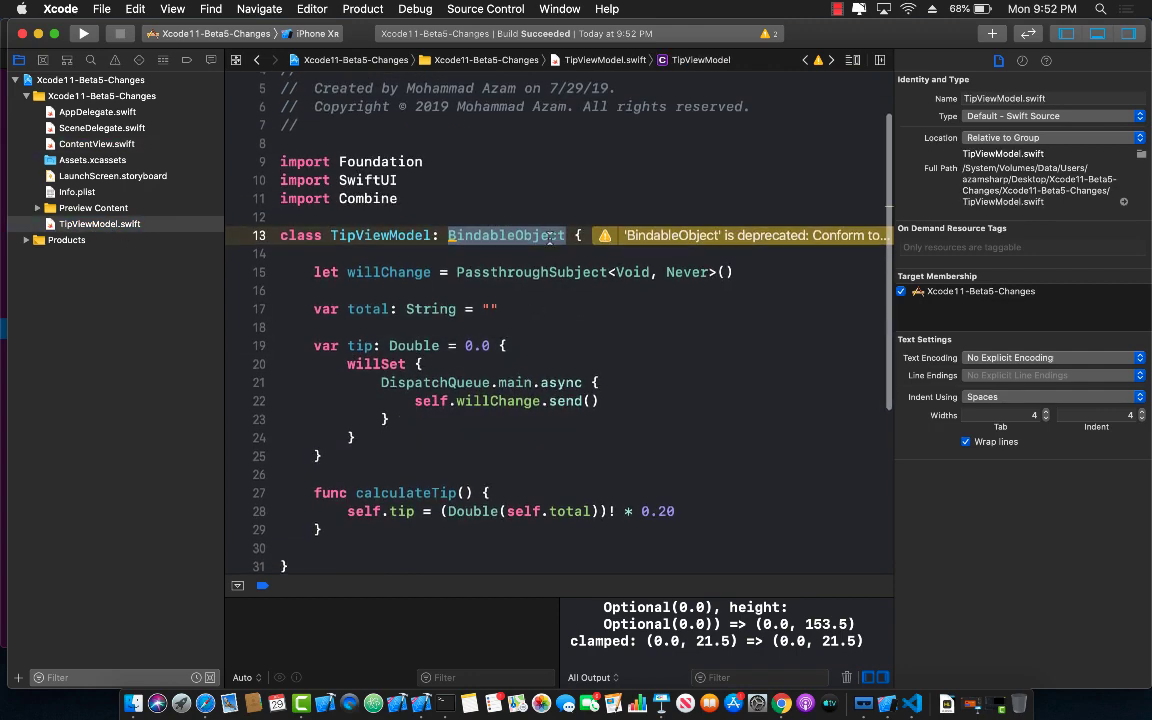
Change TipViewModel's conformance to ObservableObject and delete the willChange publisher line.
left_click(604, 235)
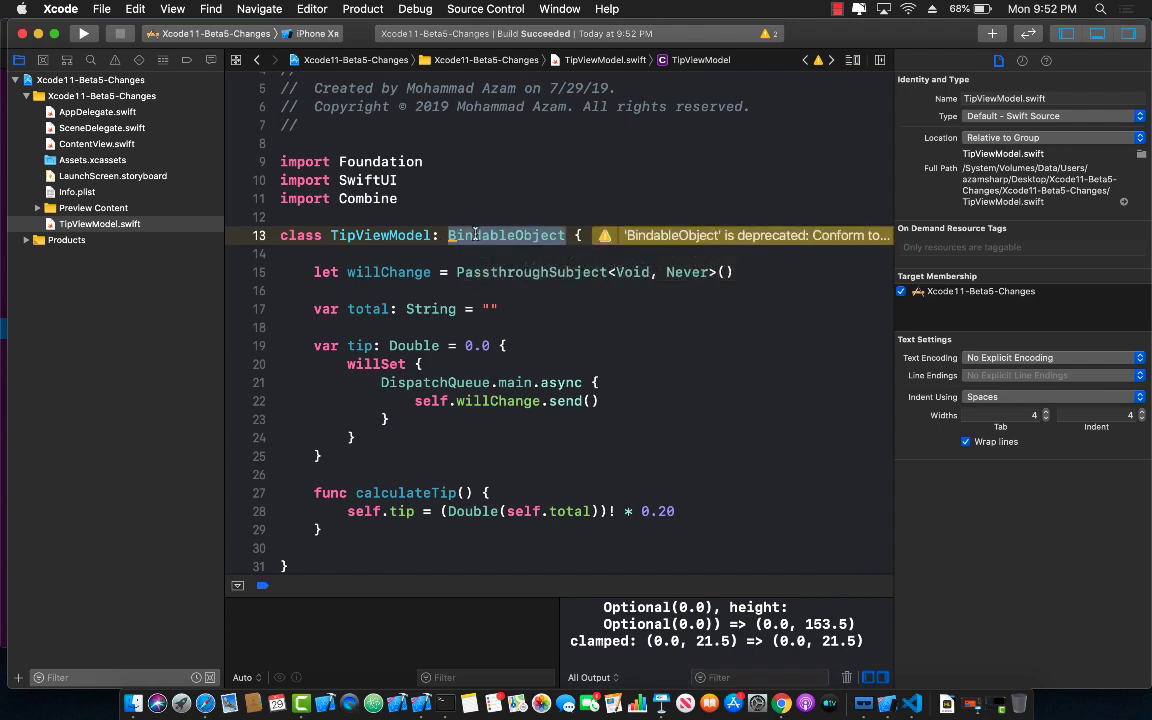
type("Observ")
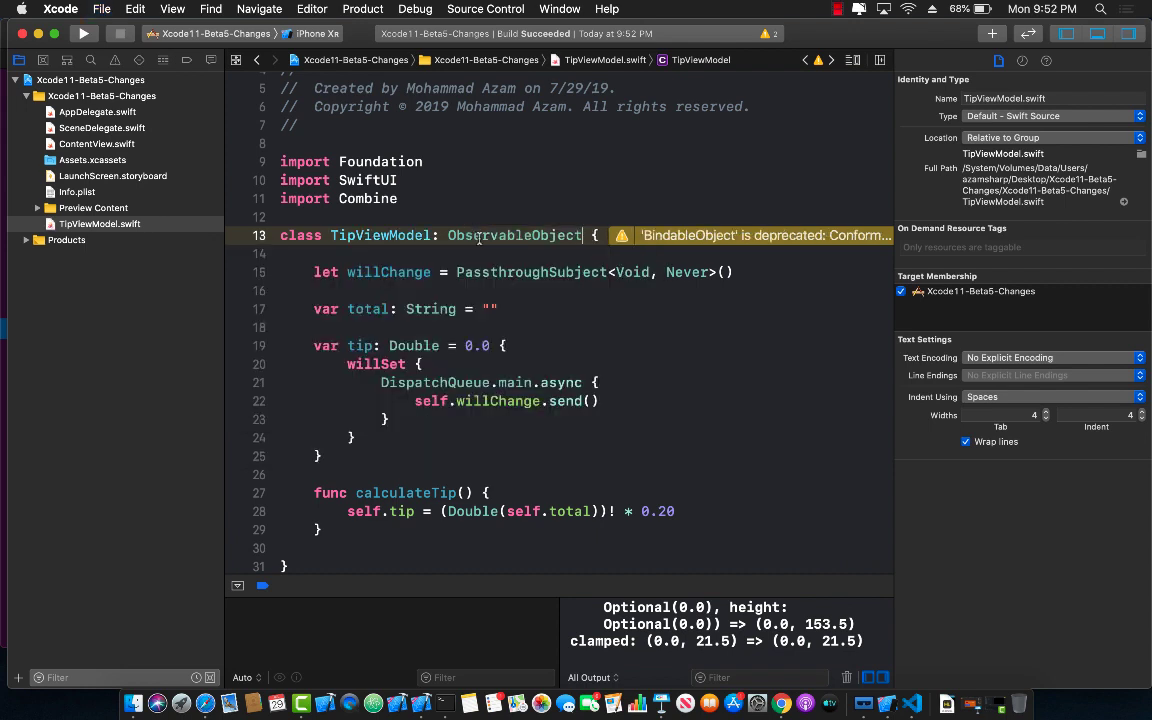
double_click(514, 235)
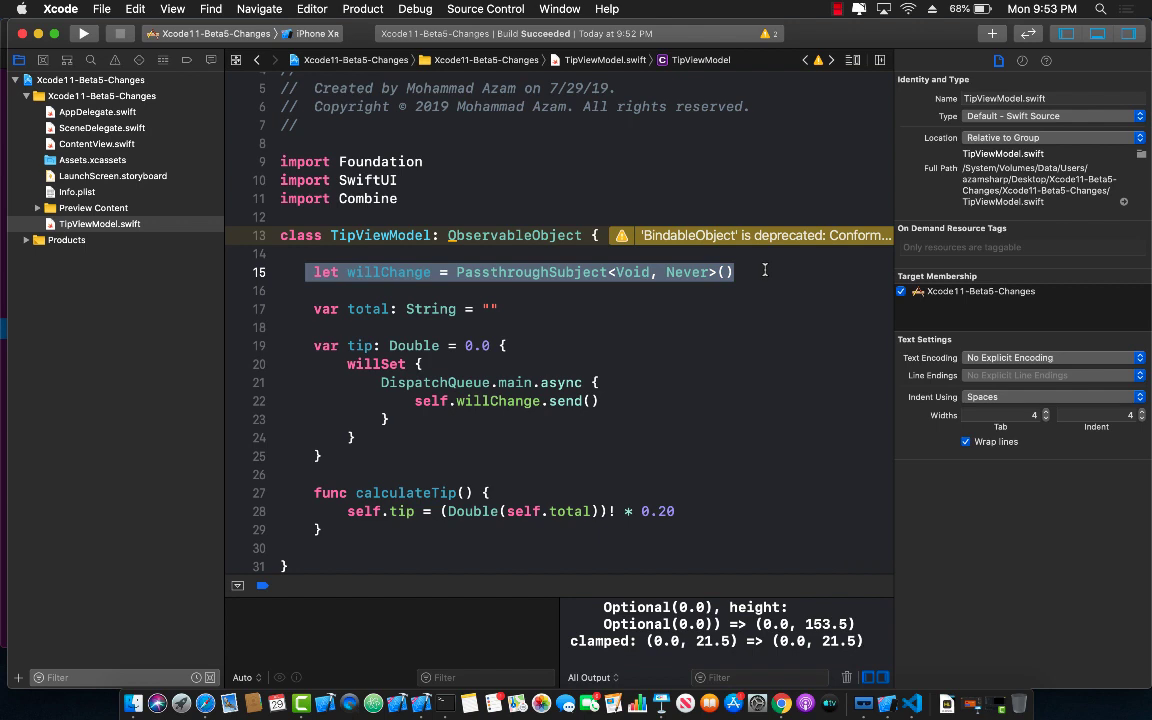
double_click(388, 272)
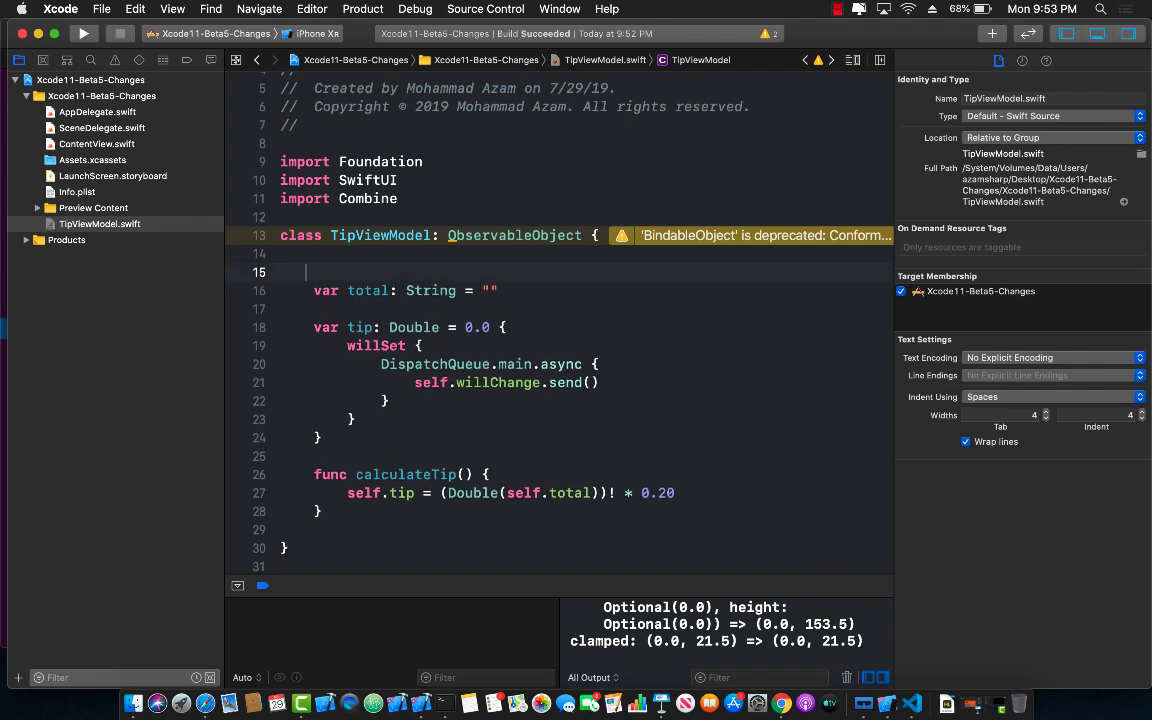
key("Backspace")
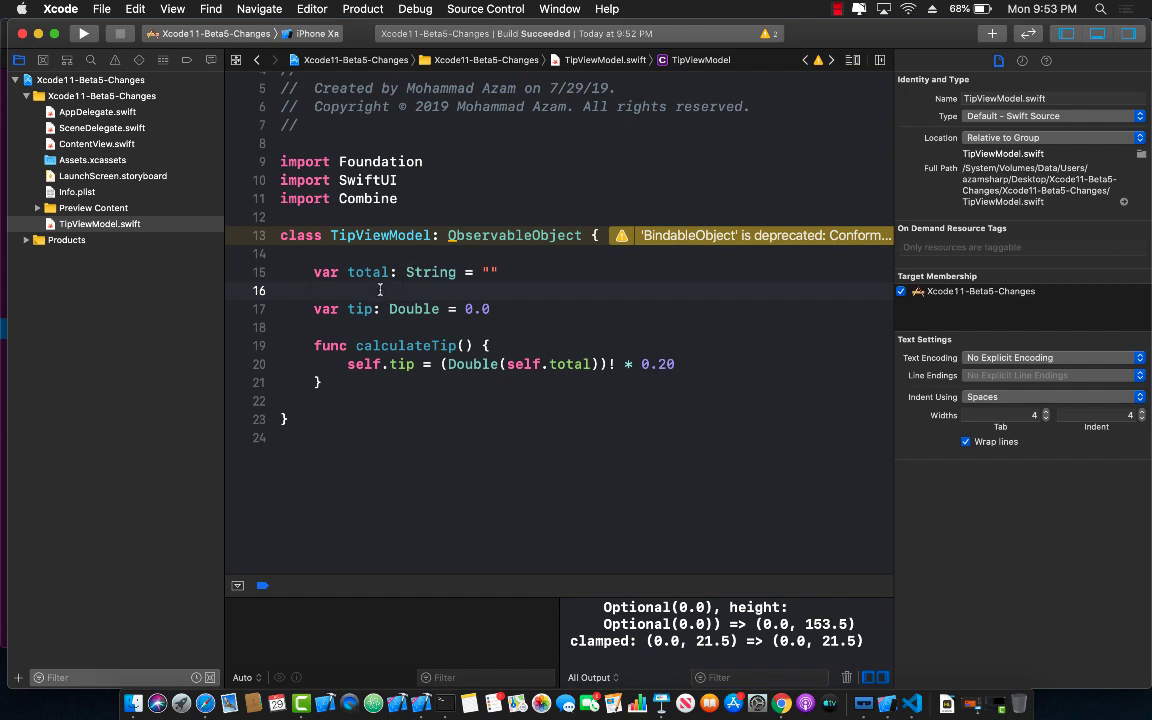
double_click(359, 308)
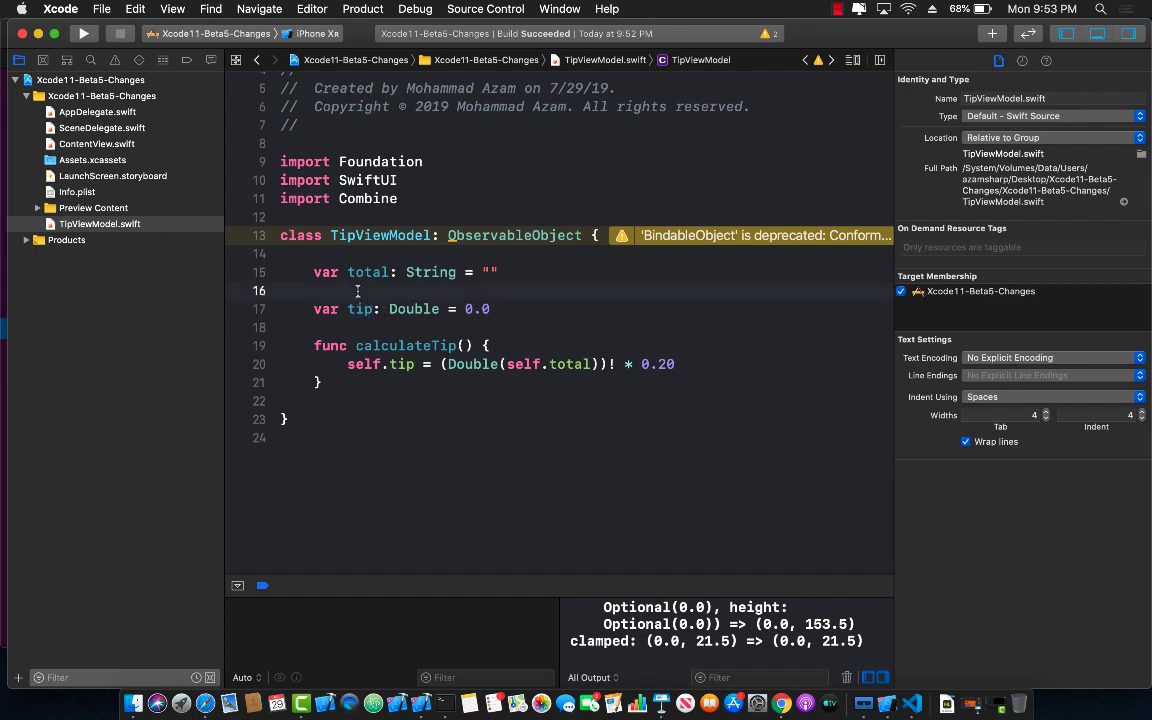
type("@Published")
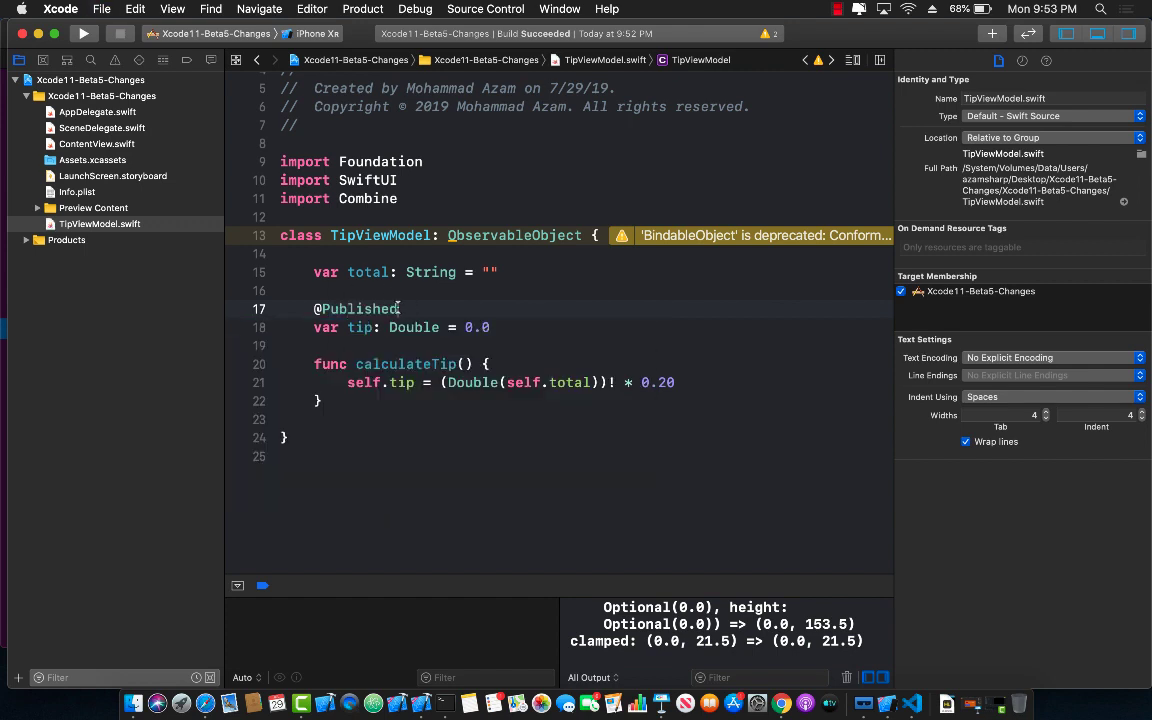
double_click(357, 308)
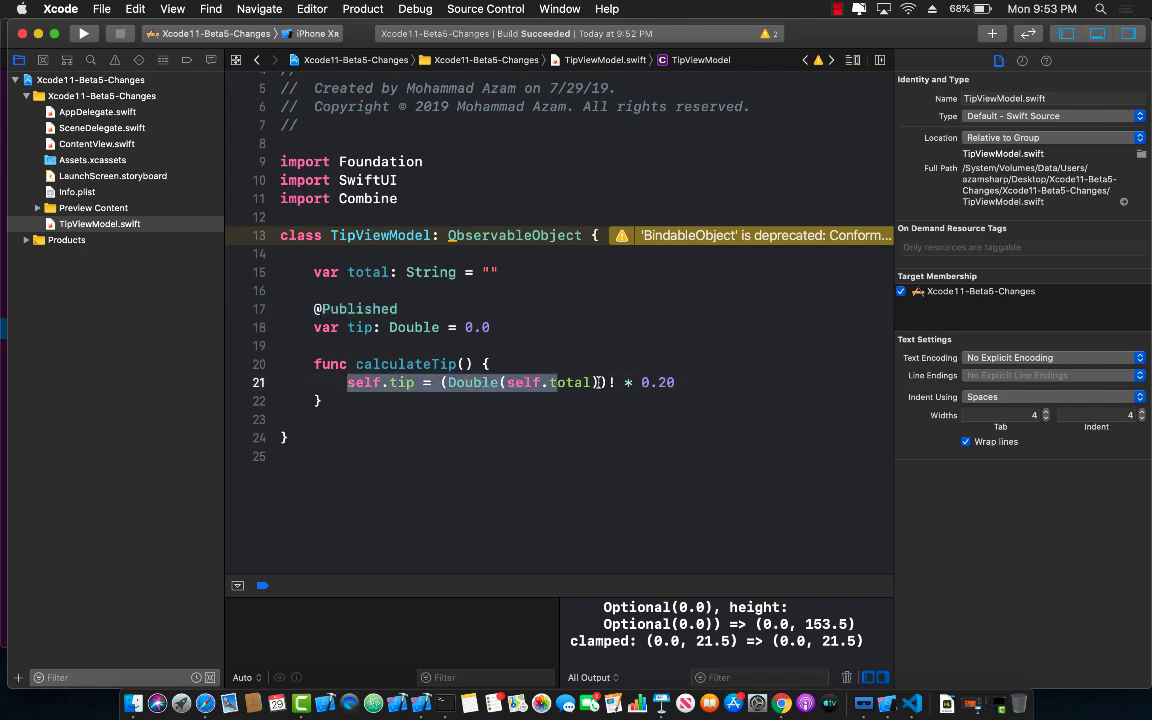
left_click(490, 364)
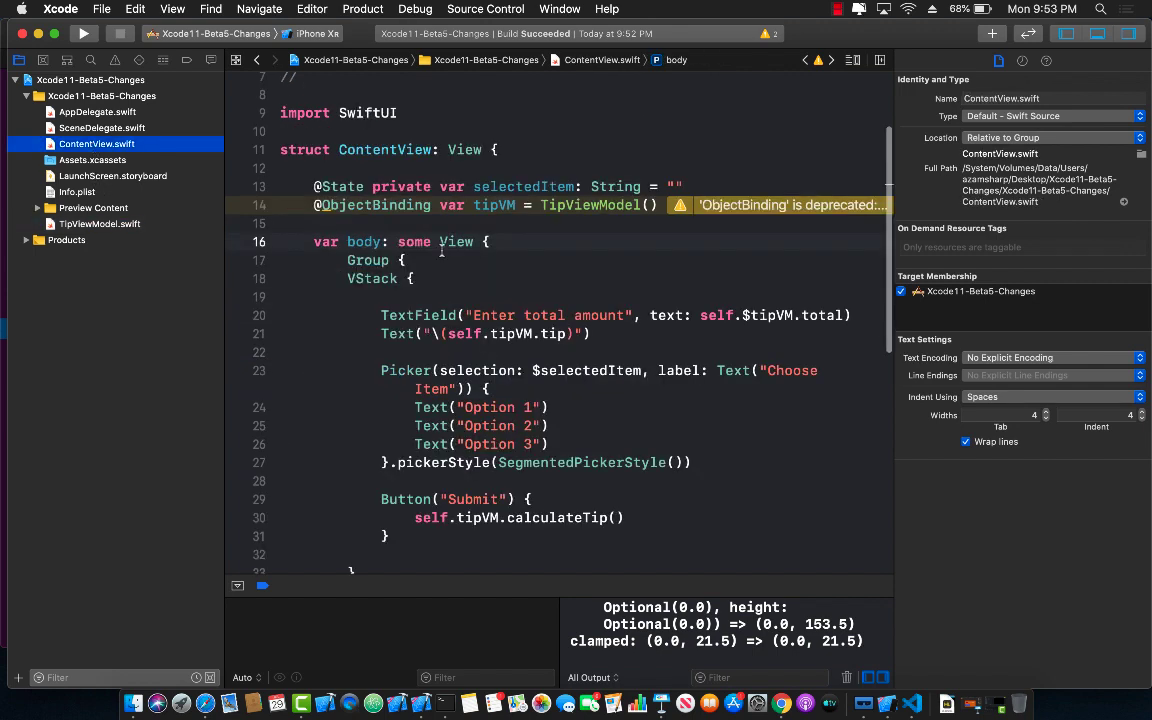
double_click(374, 205)
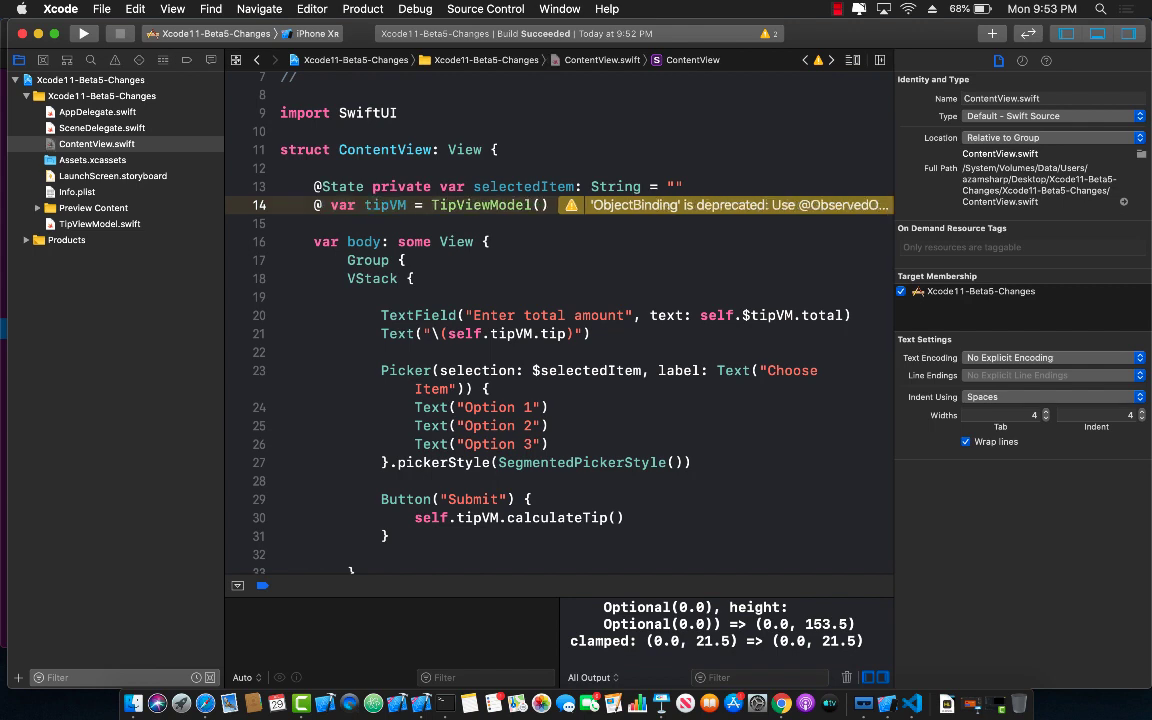
type("ObservedObject")
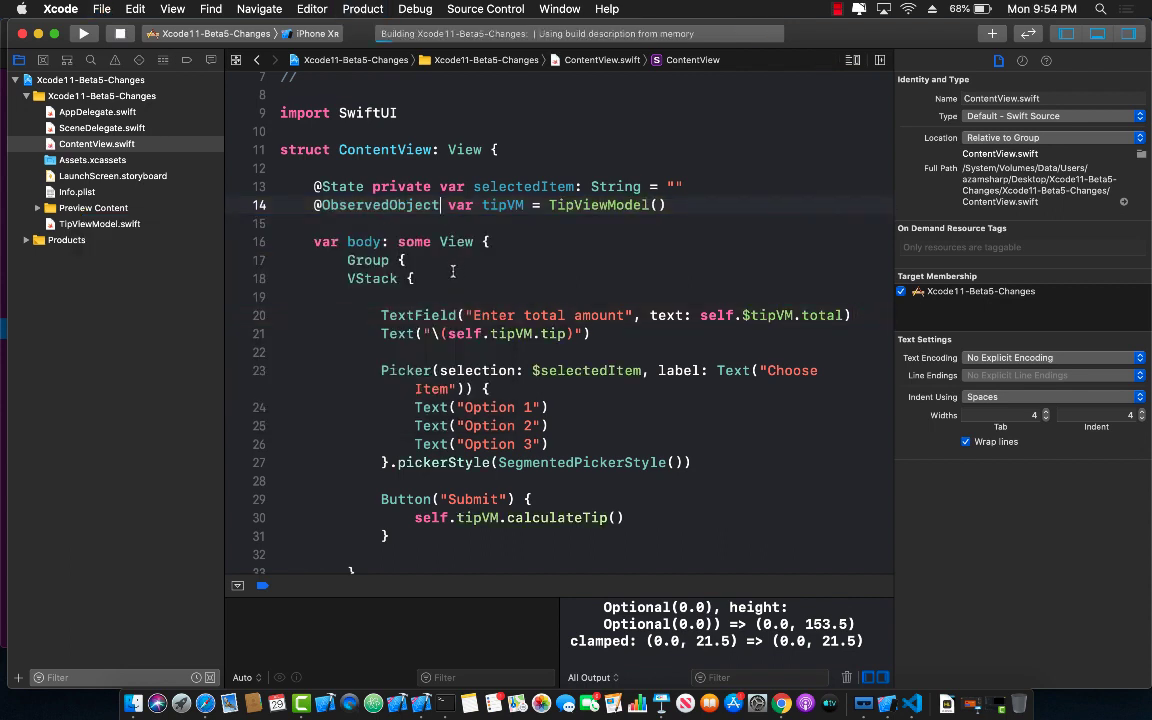
left_click(84, 33)
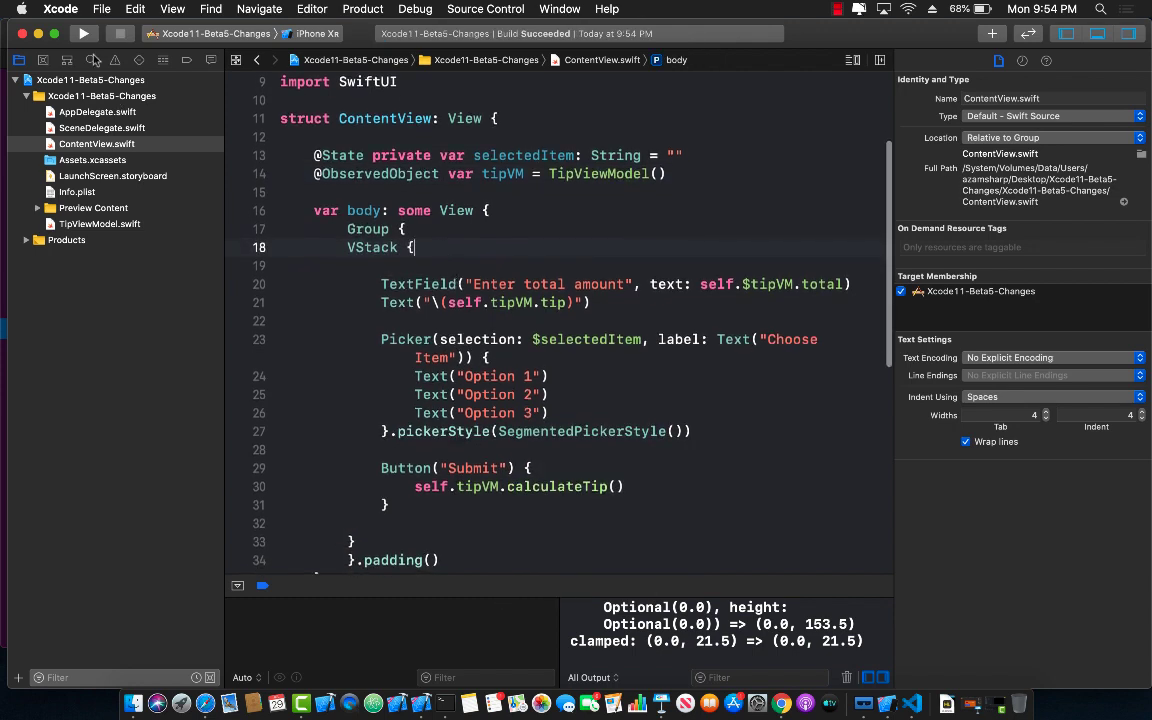
left_click(84, 33)
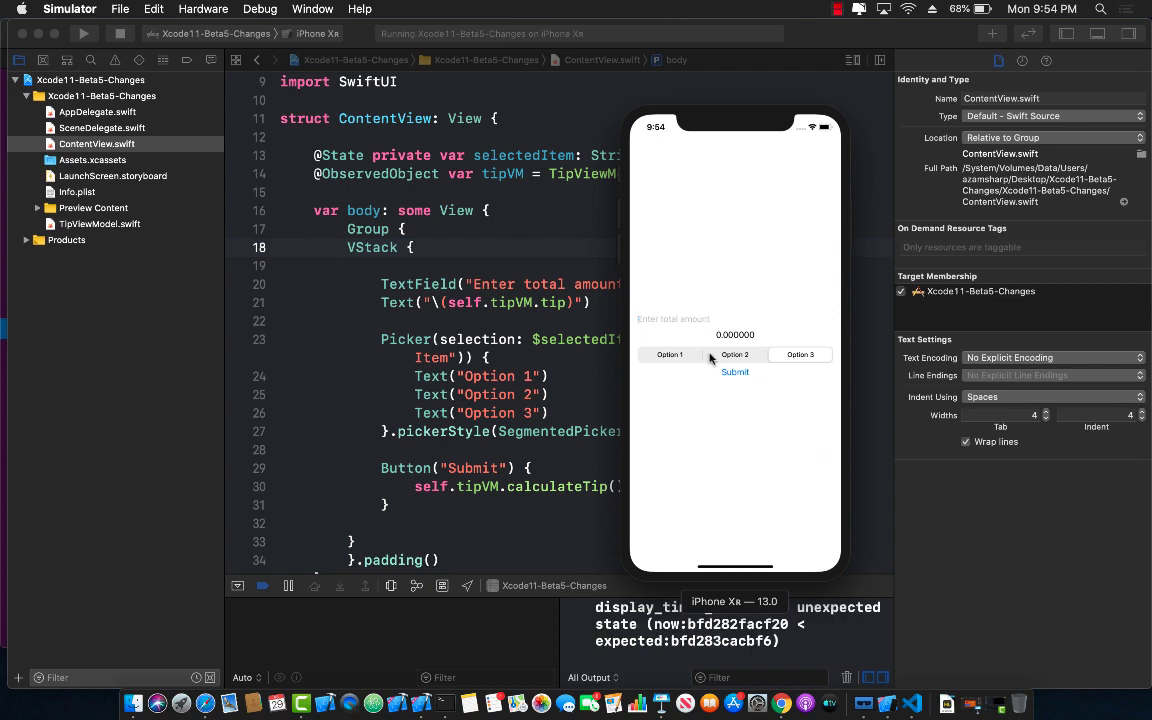
Enter 100 as the amount and submit to get a tip of 20.000000.
type("100")
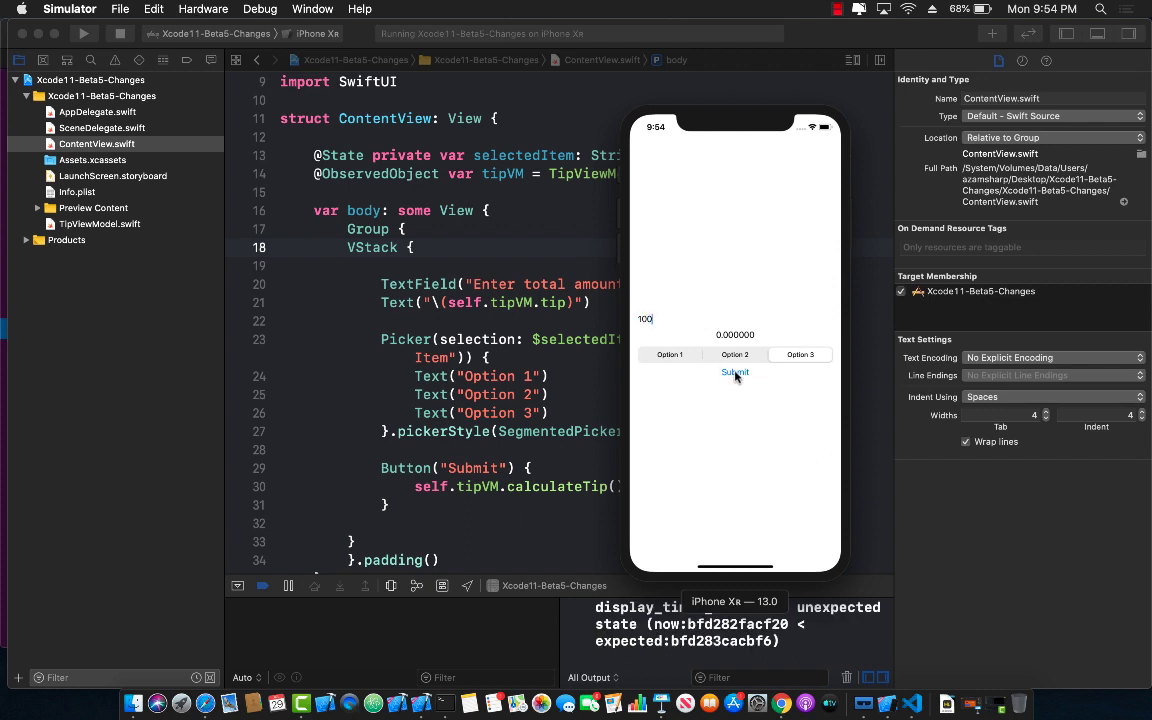
left_click(734, 371)
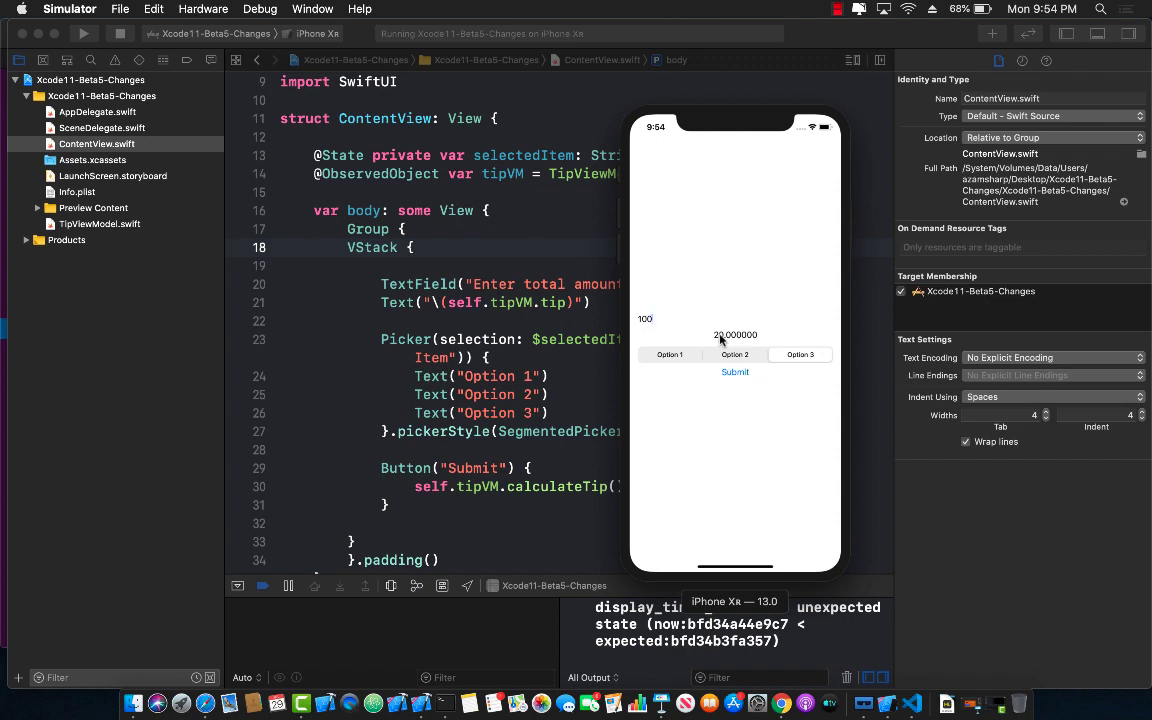
mouse_move(610, 340)
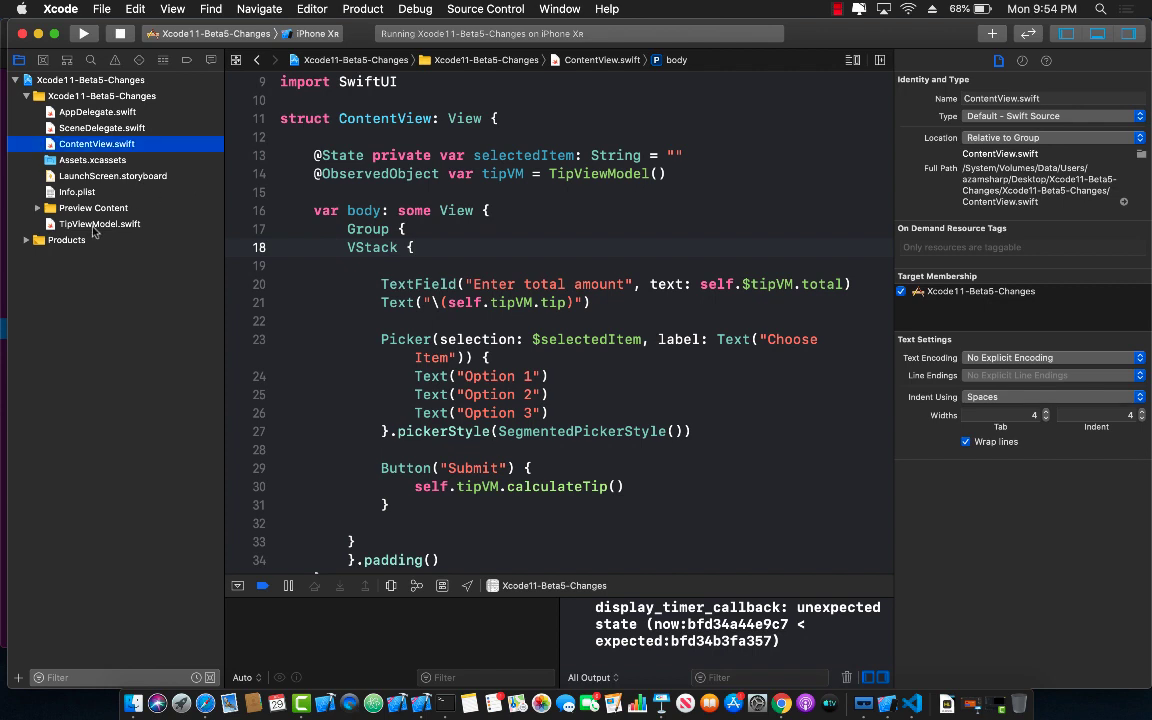
left_click(99, 223)
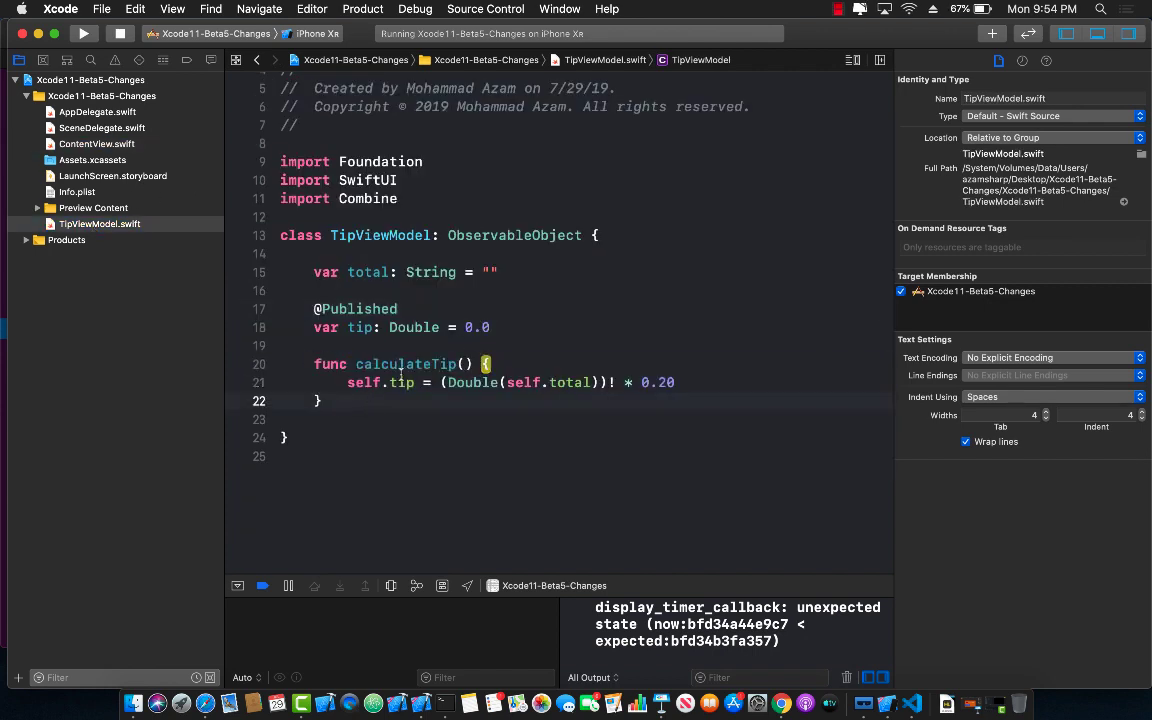
double_click(400, 382)
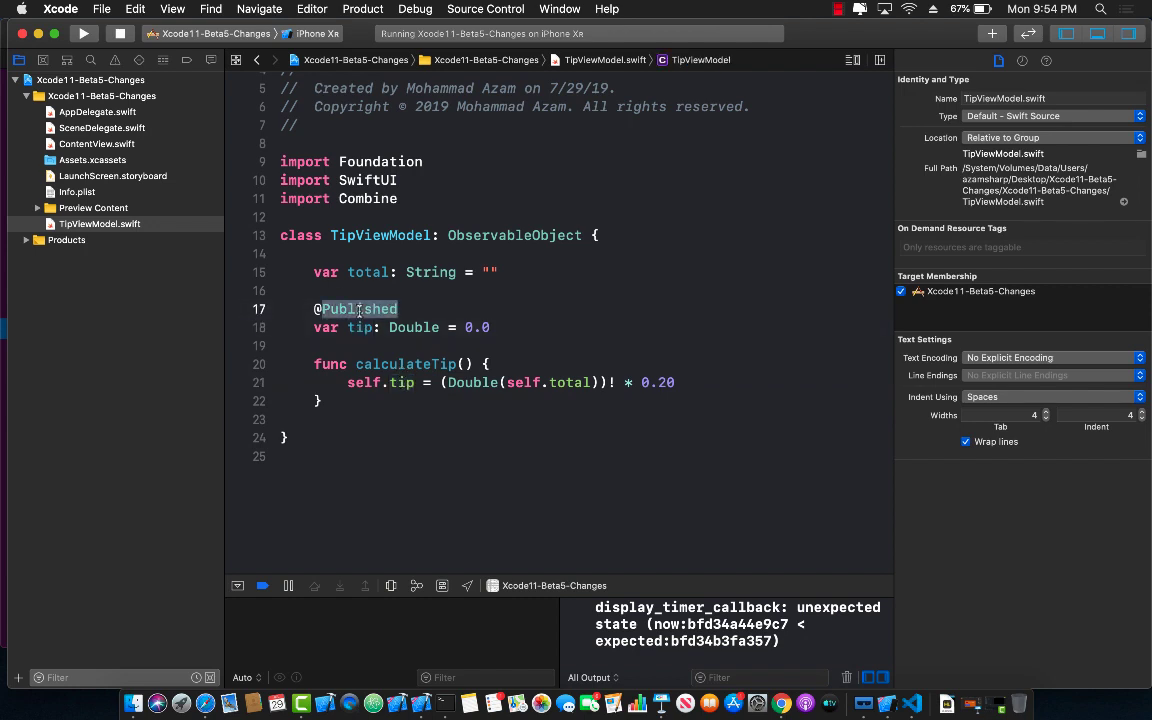
double_click(360, 327)
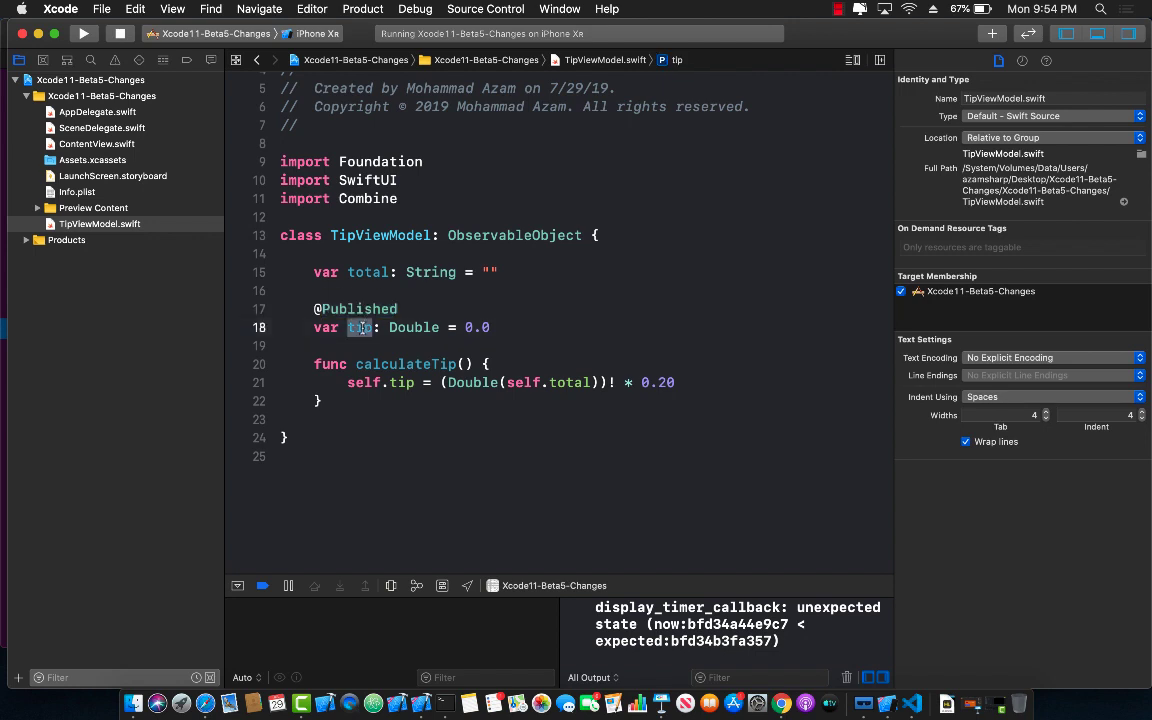
left_click(96, 143)
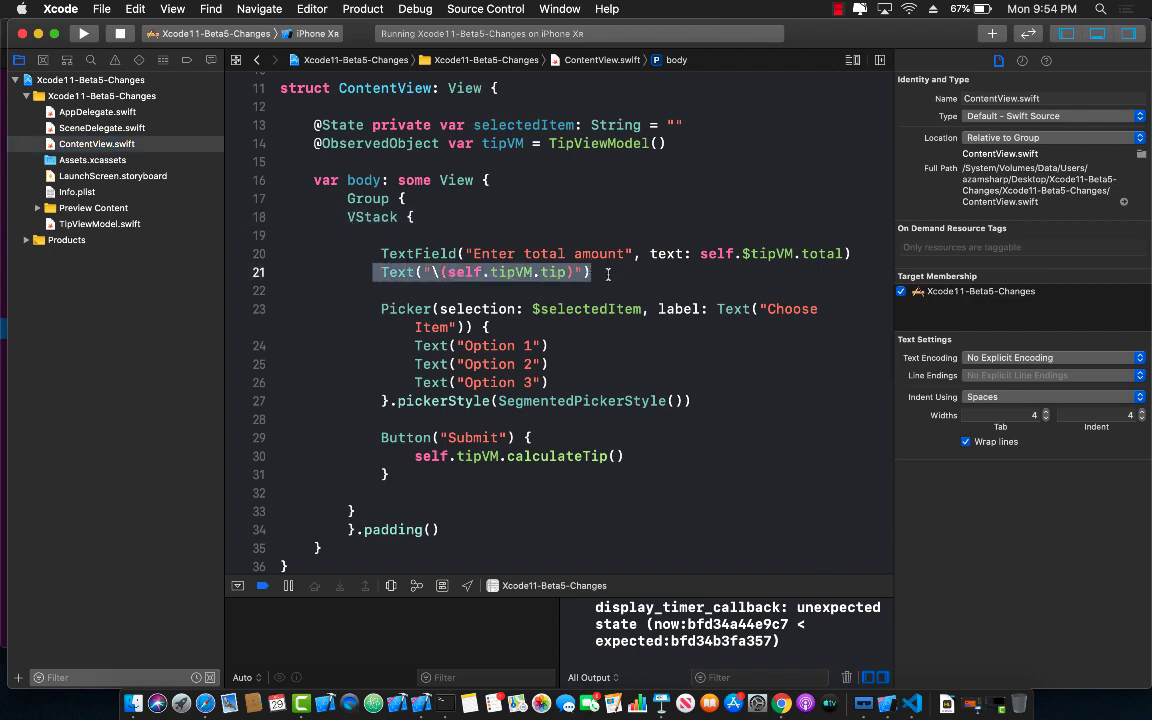
Return to ContentView.swift where Text shows self.tipVM.tip.
left_click(607, 272)
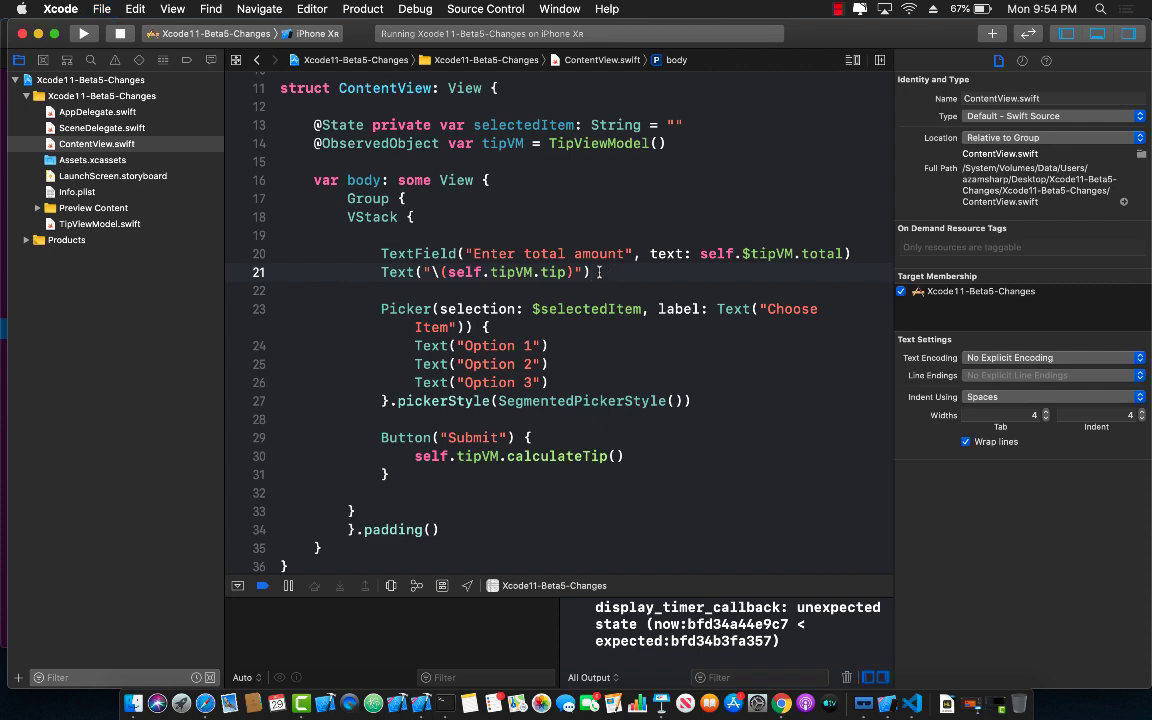
left_click(592, 272)
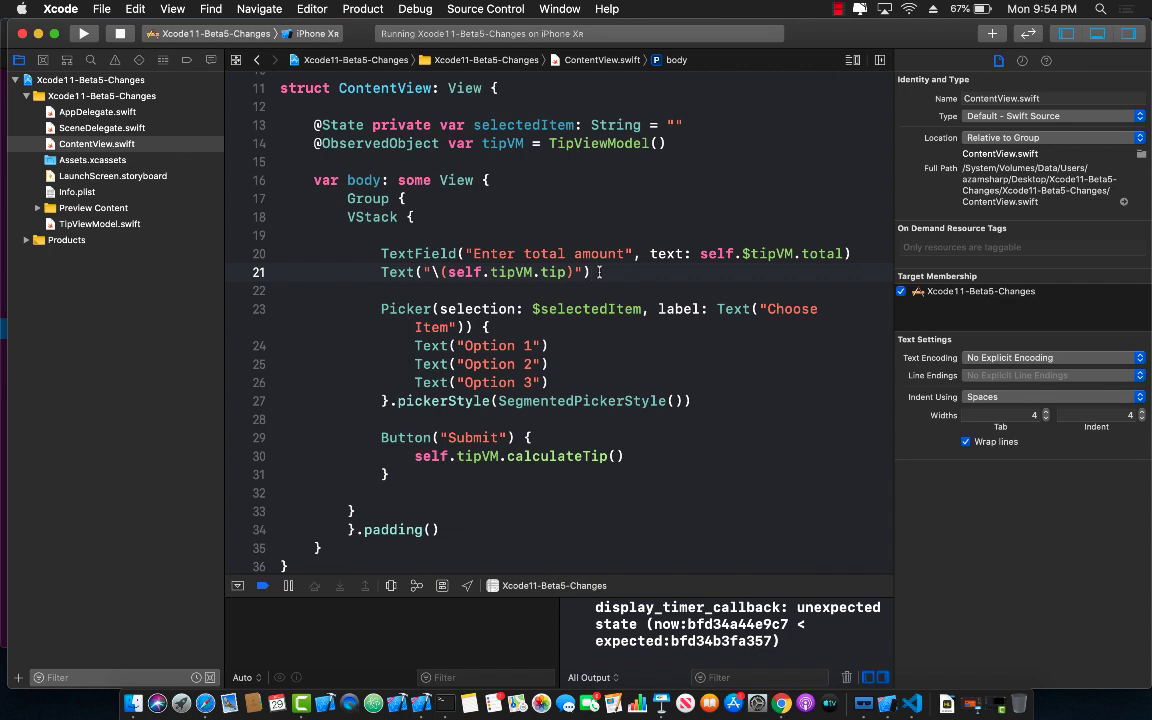
mouse_move(600, 272)
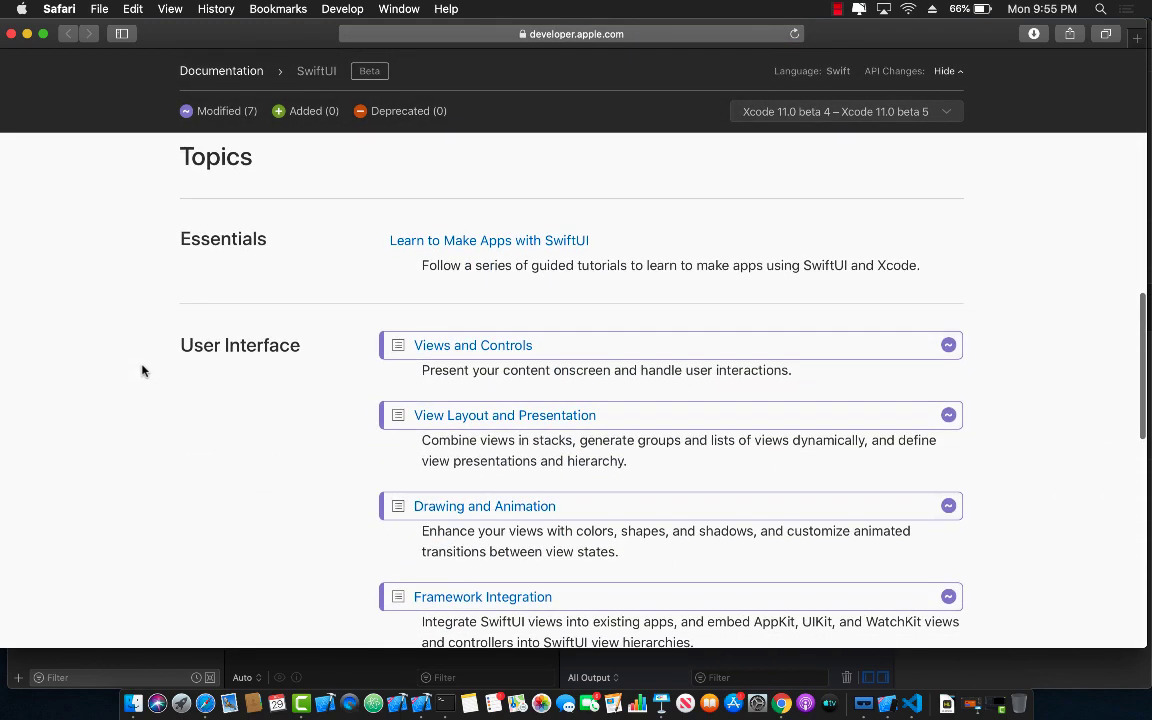
scroll("down", 3)
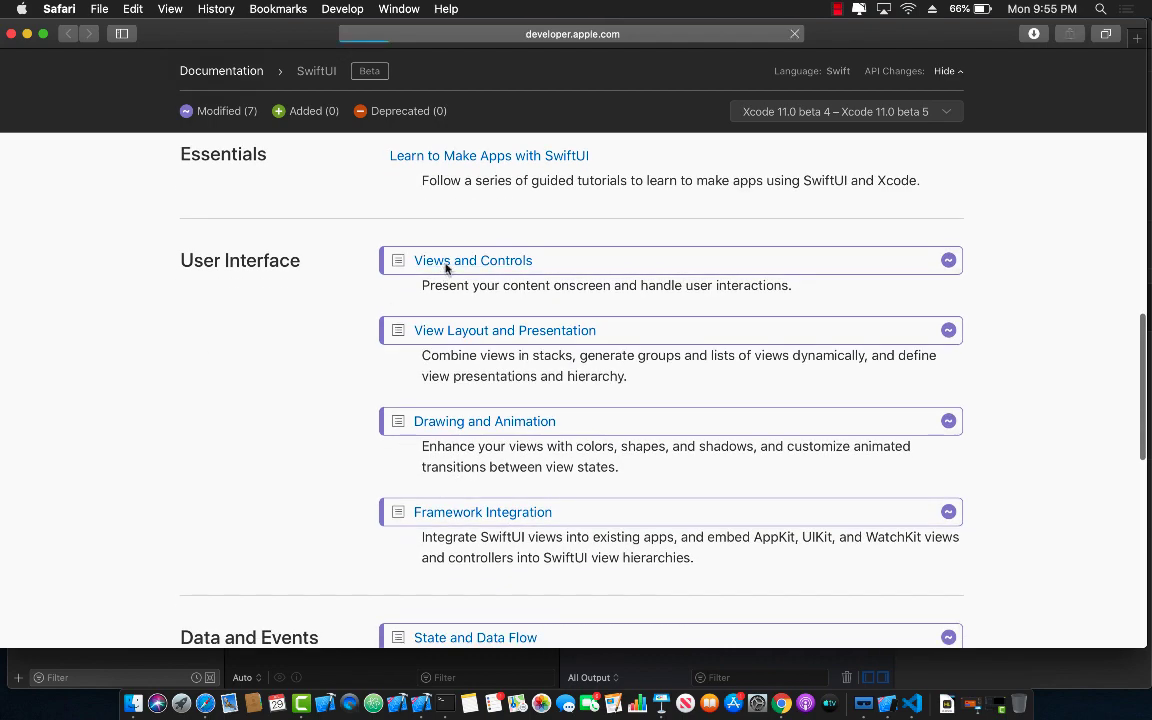
left_click(472, 260)
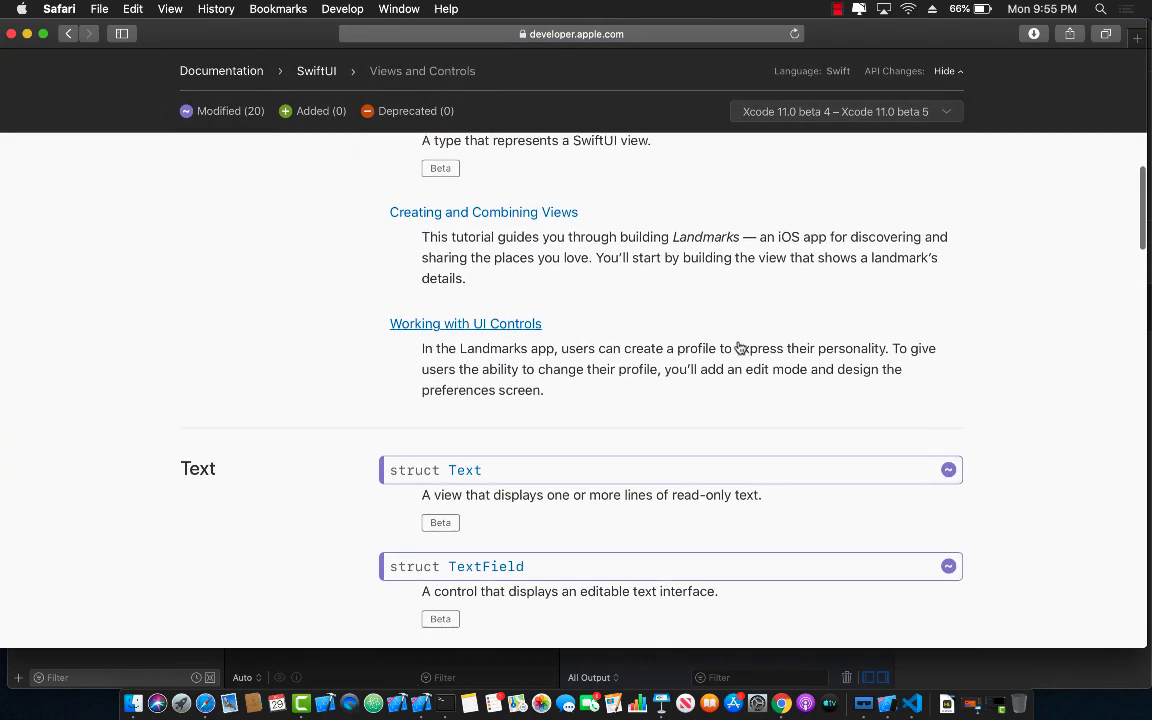
scroll("down", 3)
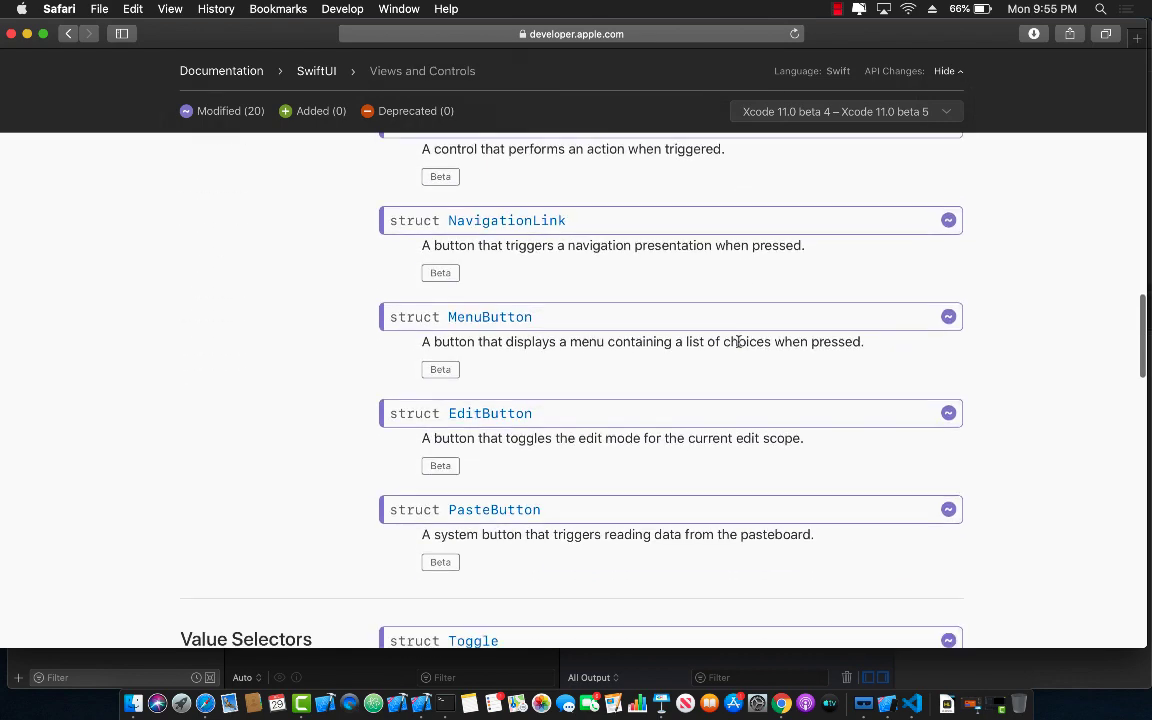
scroll("down", 3)
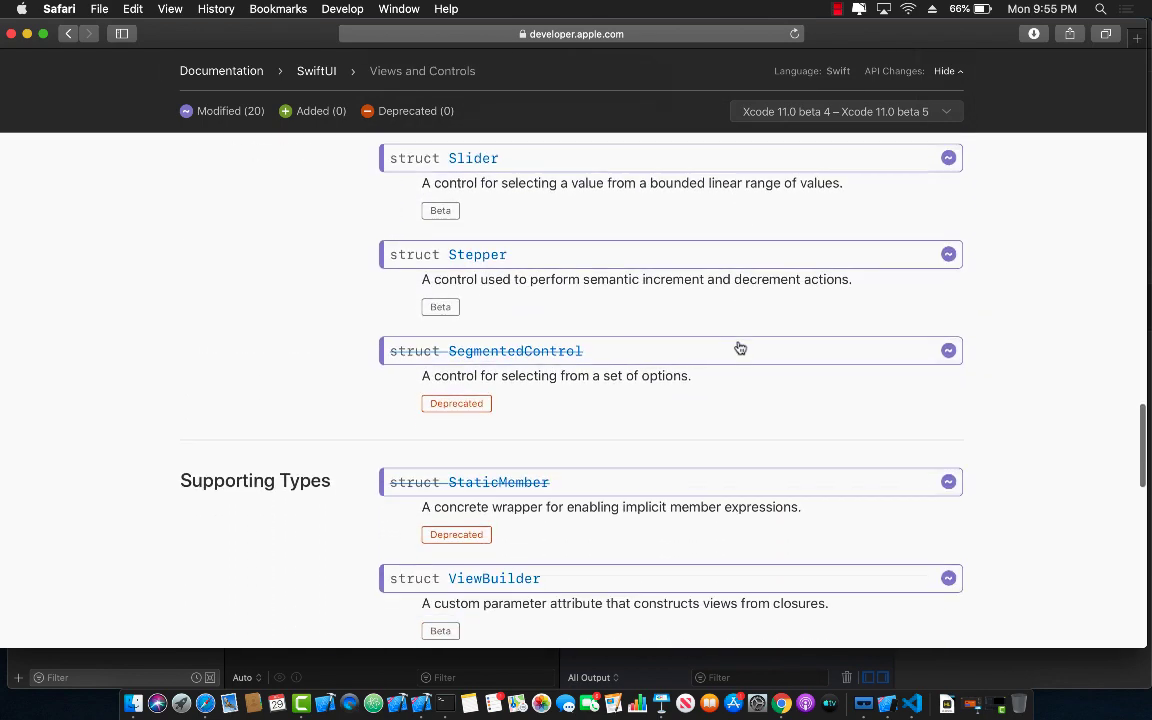
scroll("down", 3)
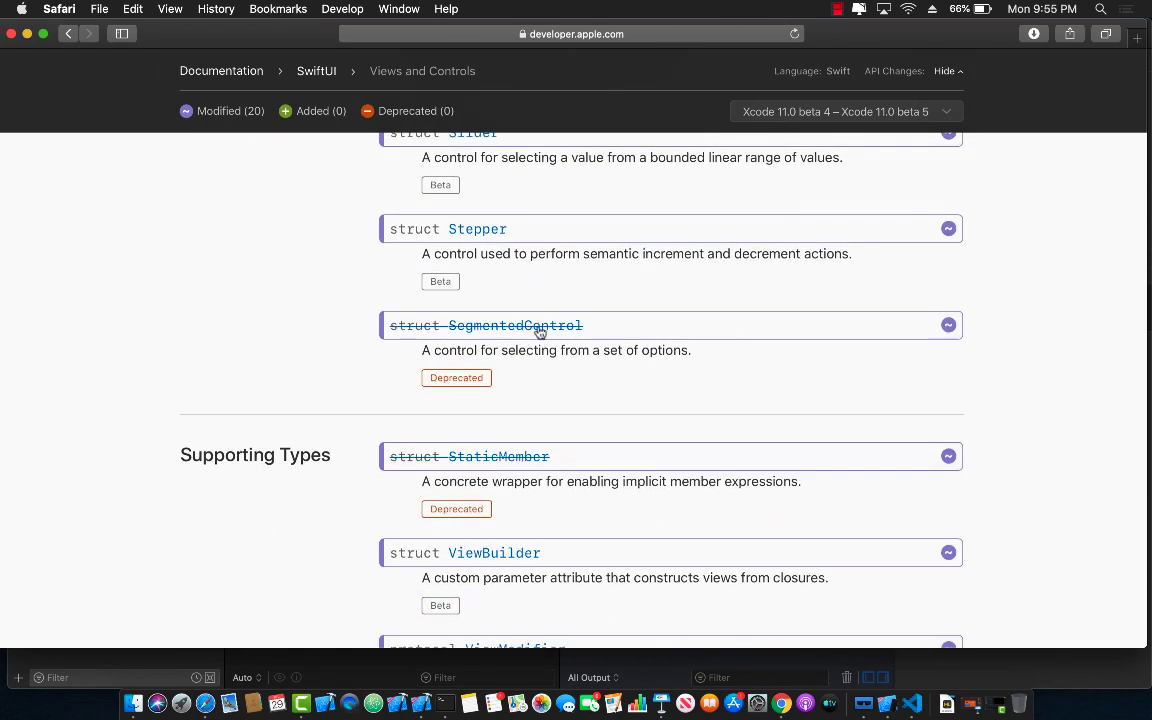
mouse_move(91, 113)
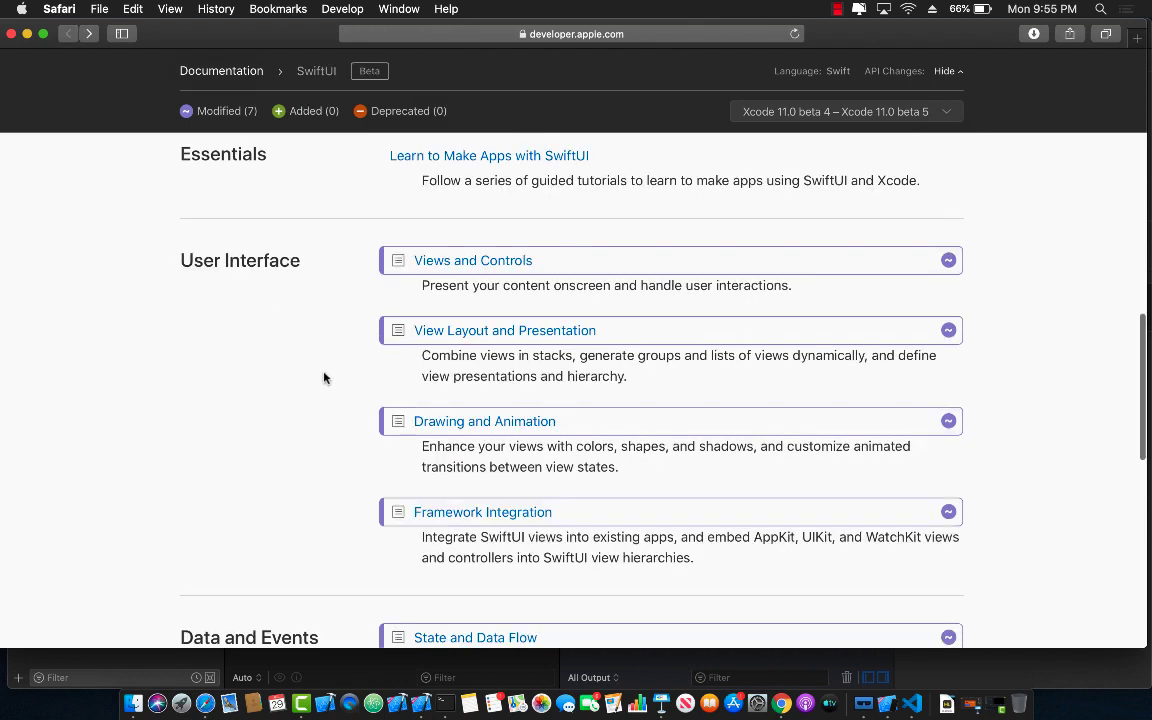
mouse_move(470, 320)
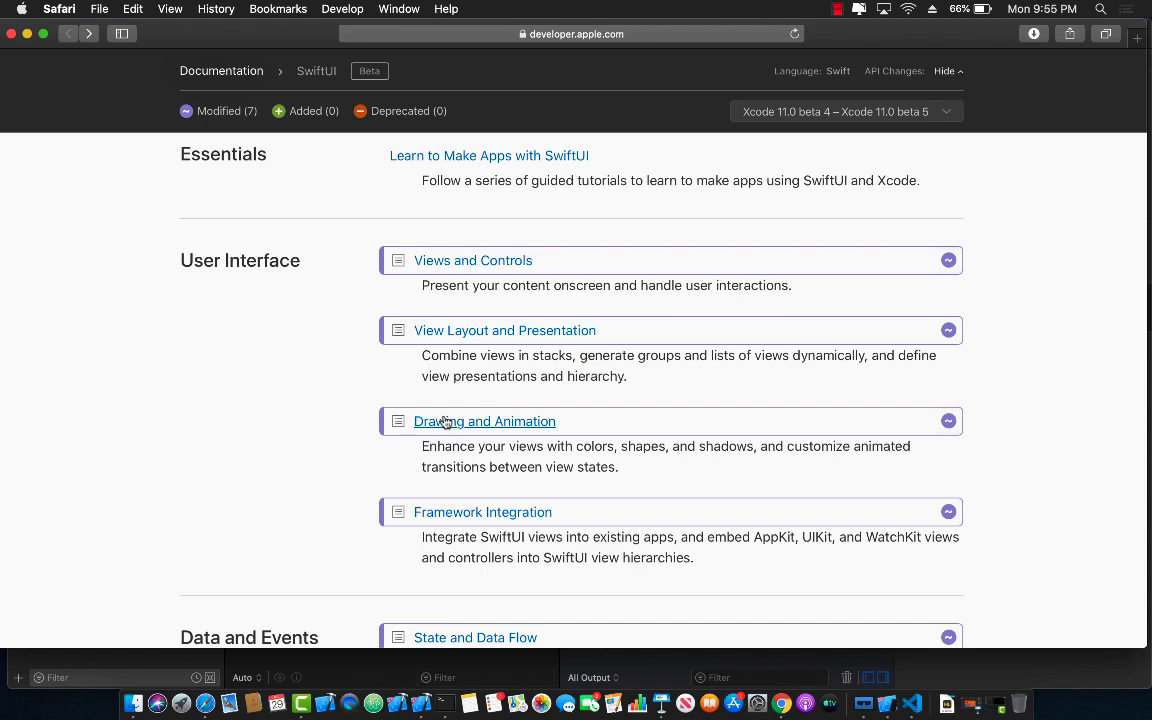
mouse_move(338, 411)
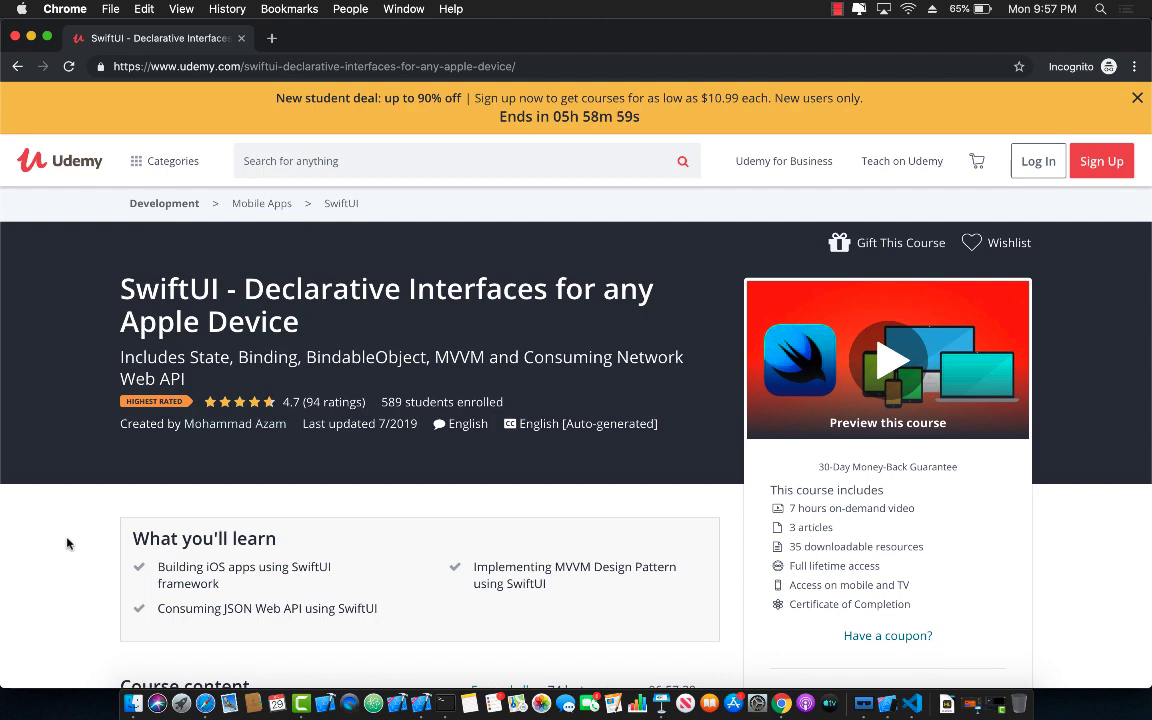
scroll("down", 3)
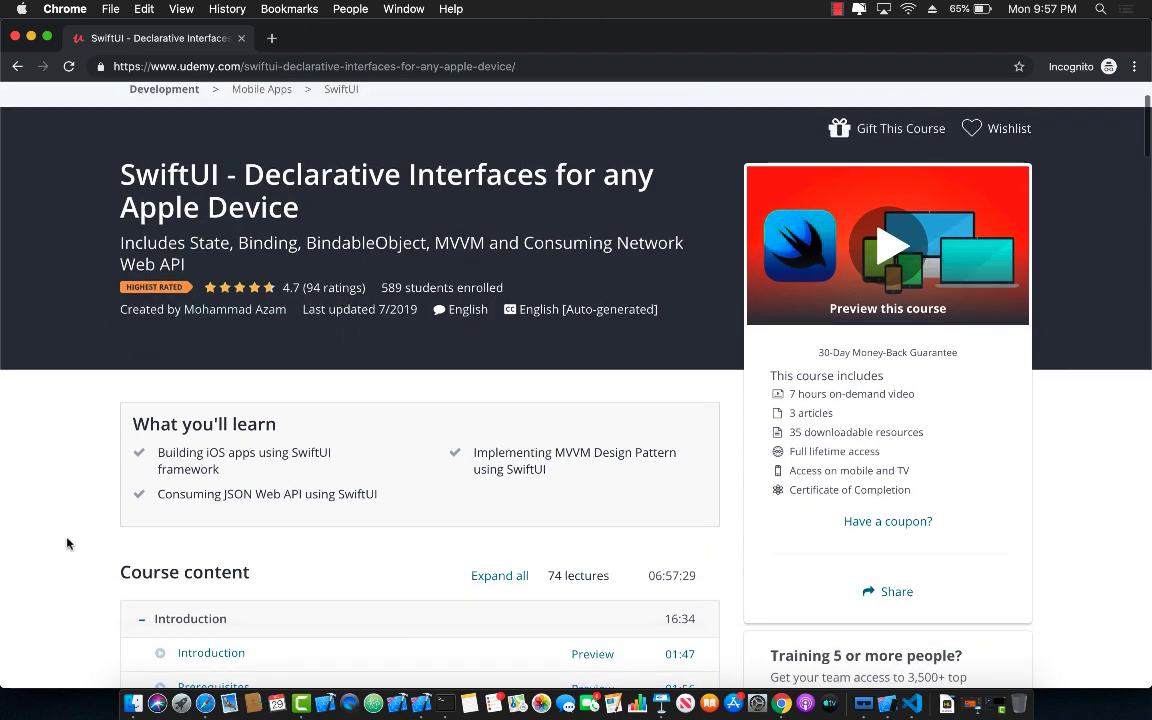
scroll("down", 3)
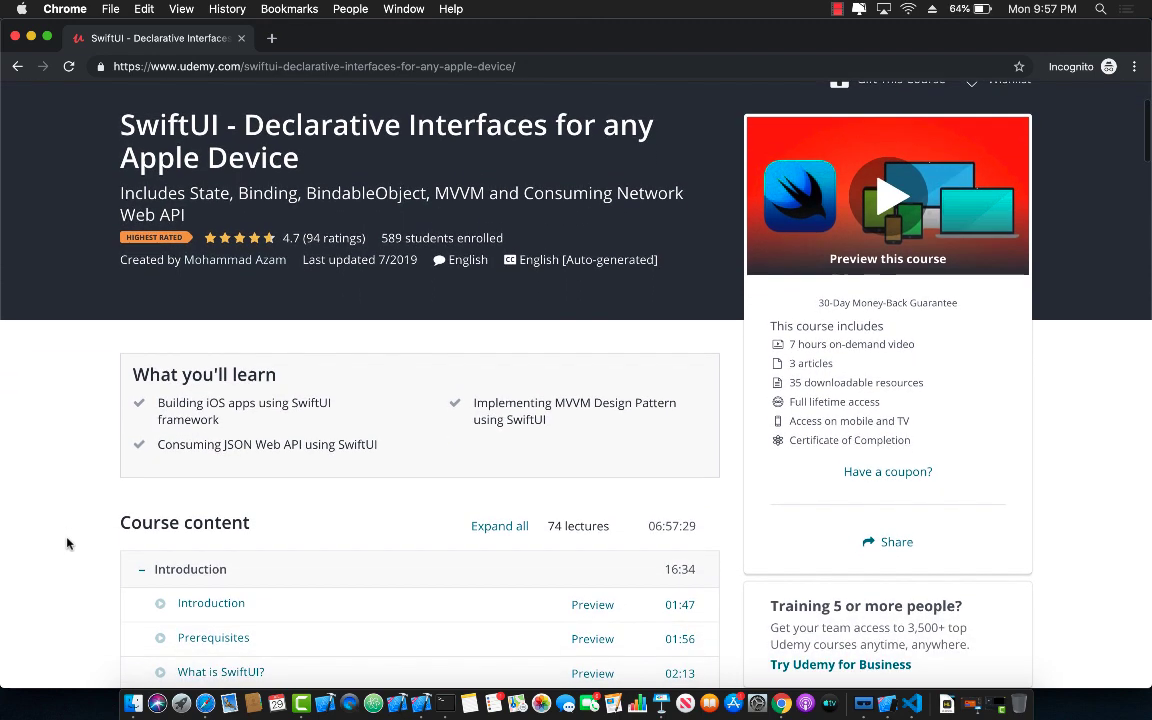
scroll("down", 3)
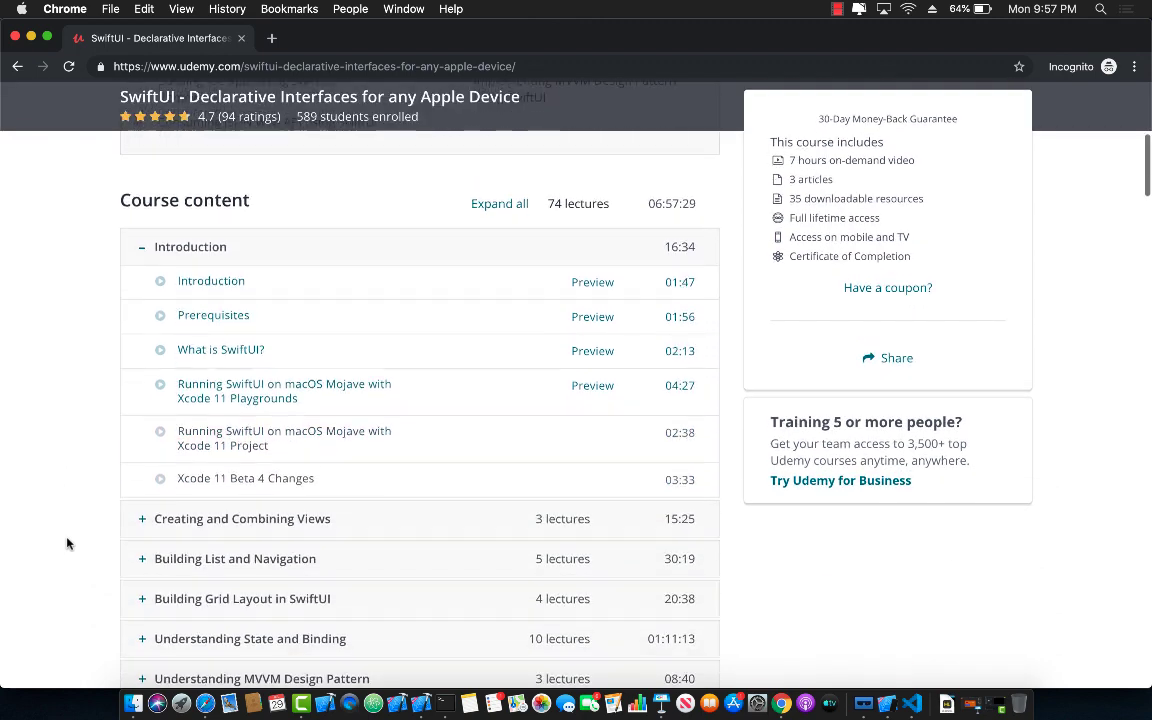
scroll("down", 3)
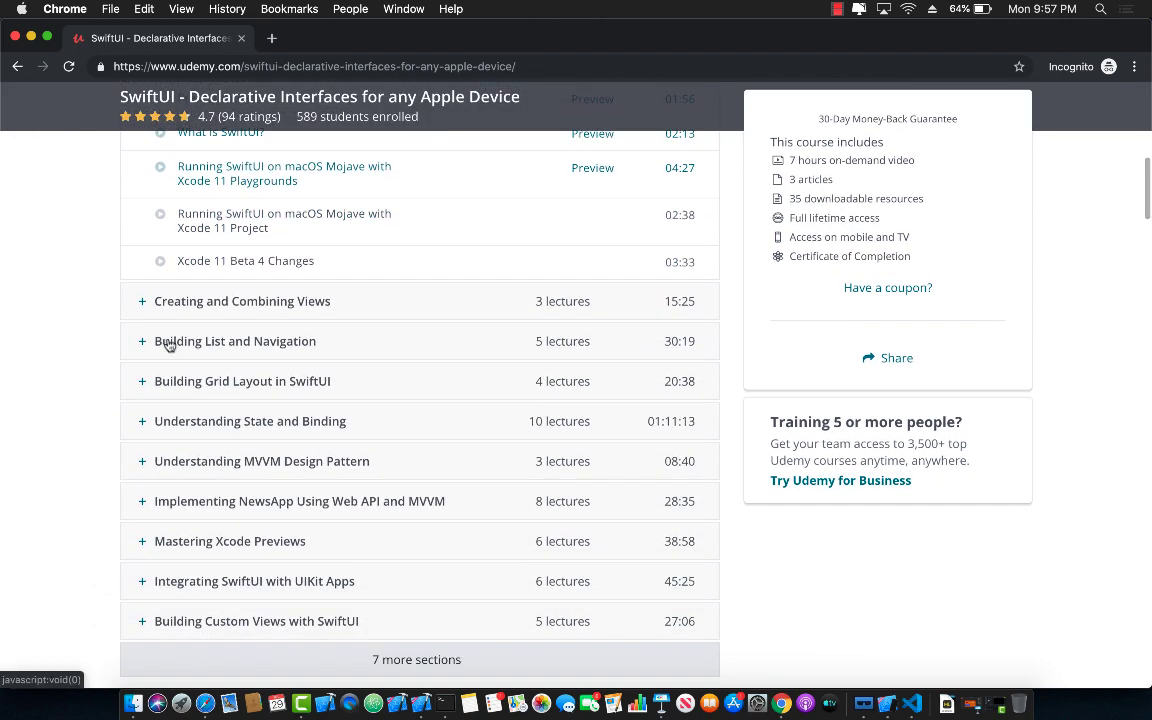
mouse_move(105, 360)
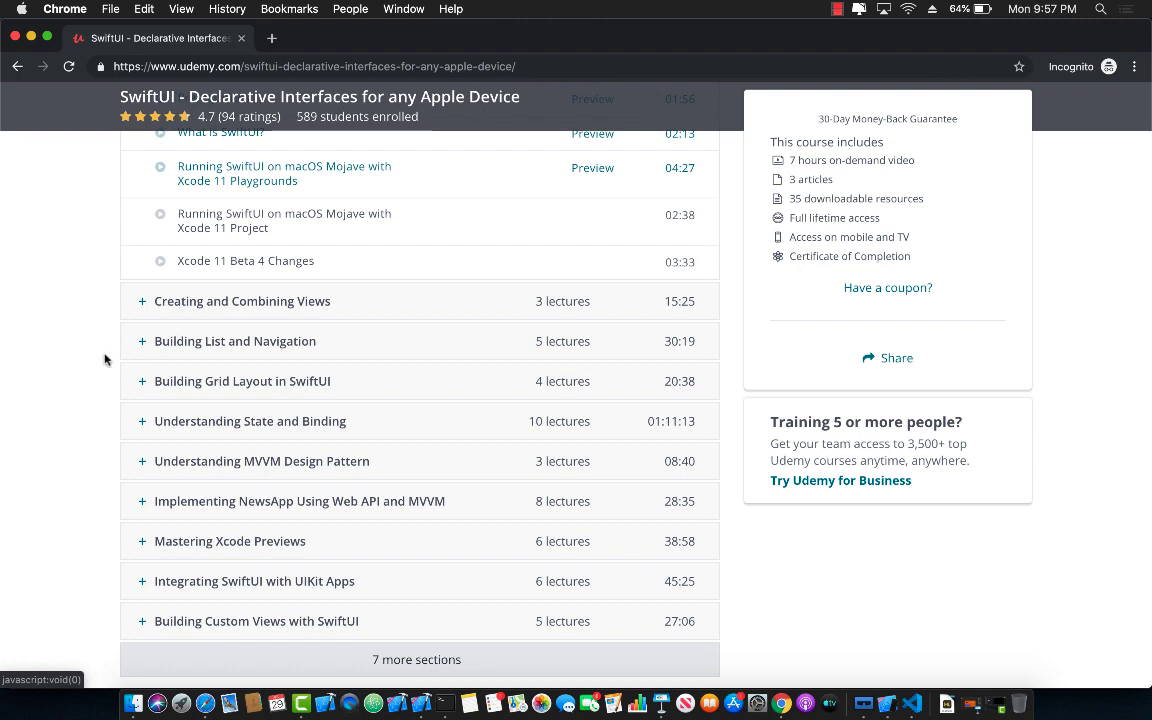
mouse_move(198, 430)
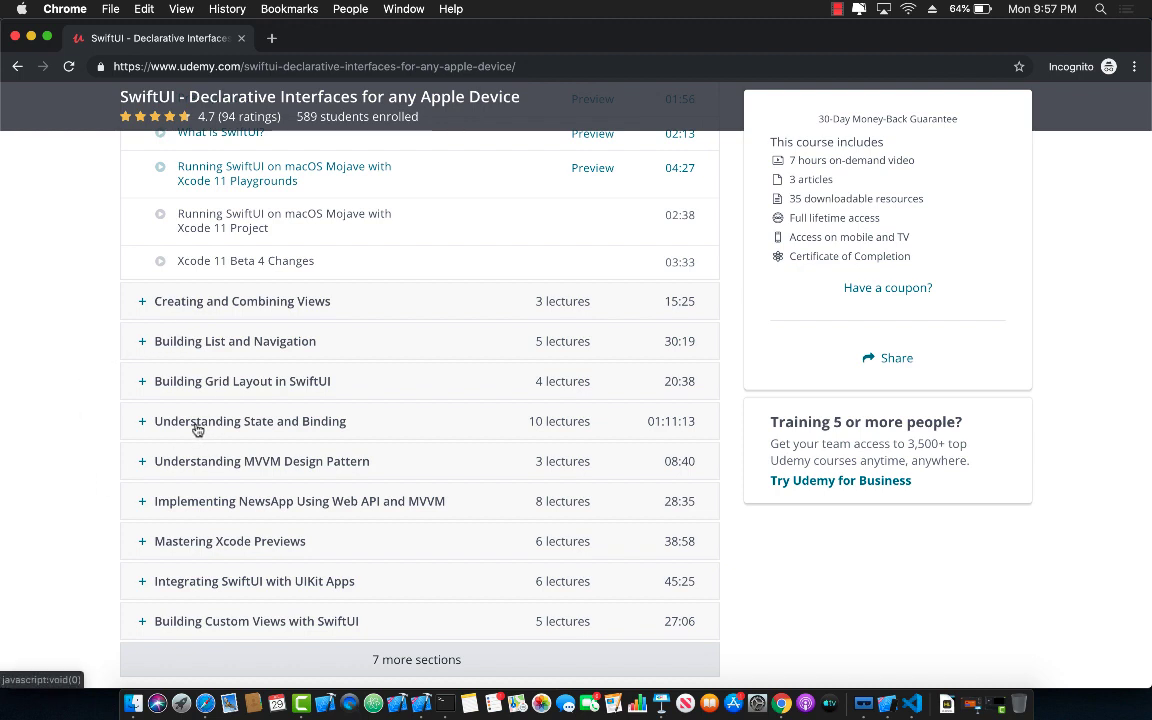
mouse_move(184, 467)
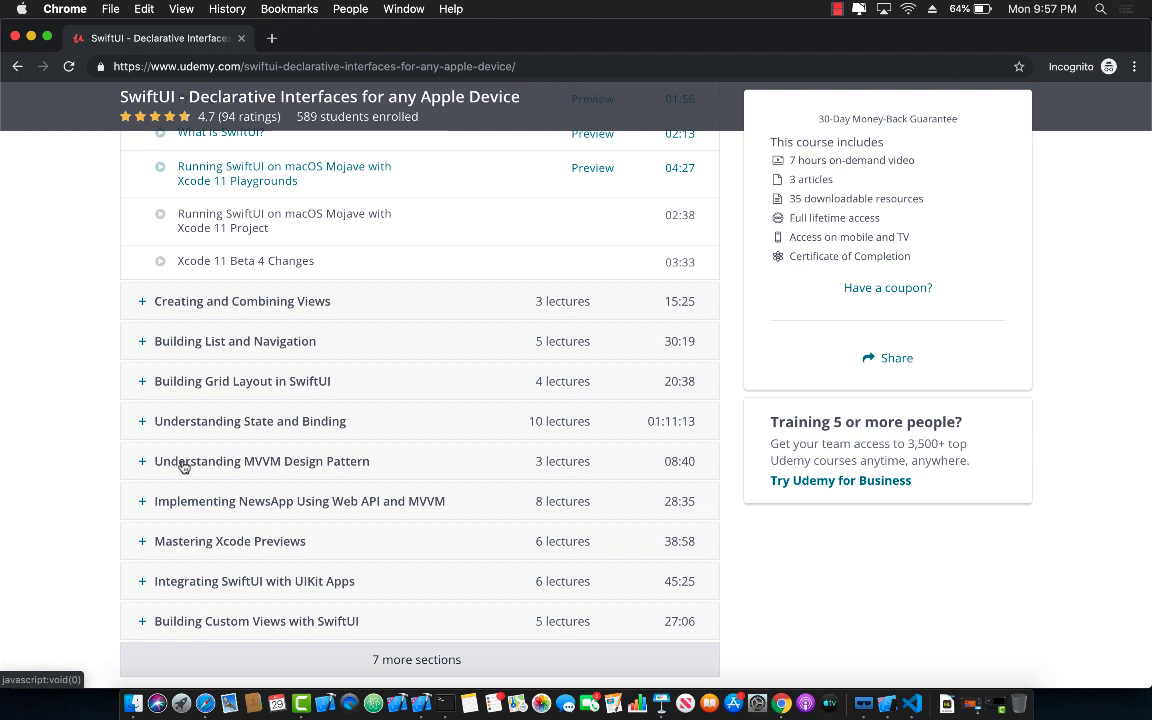
mouse_move(185, 510)
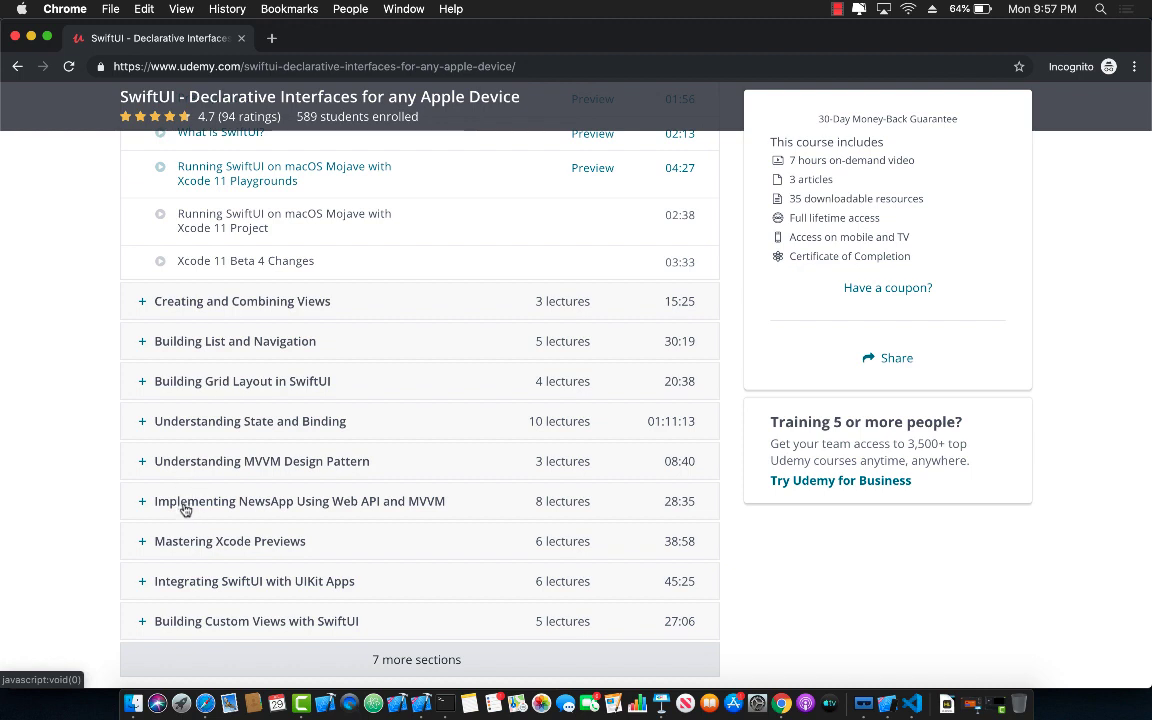
scroll("down", 3)
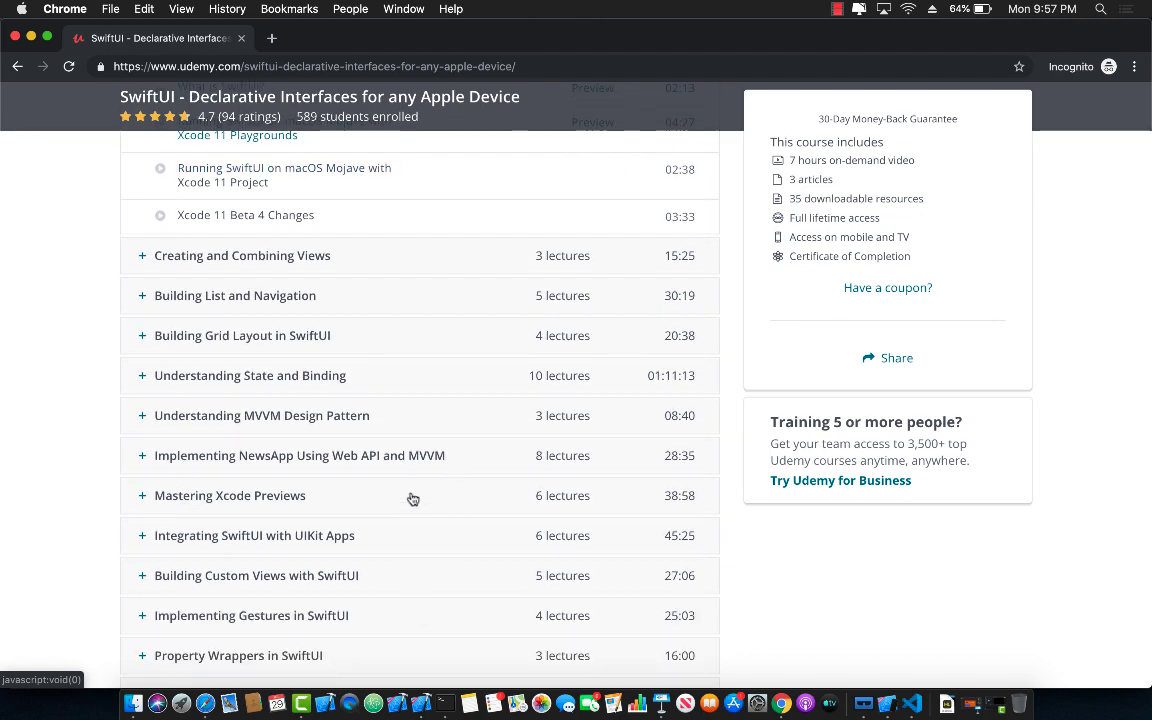
scroll("down", 3)
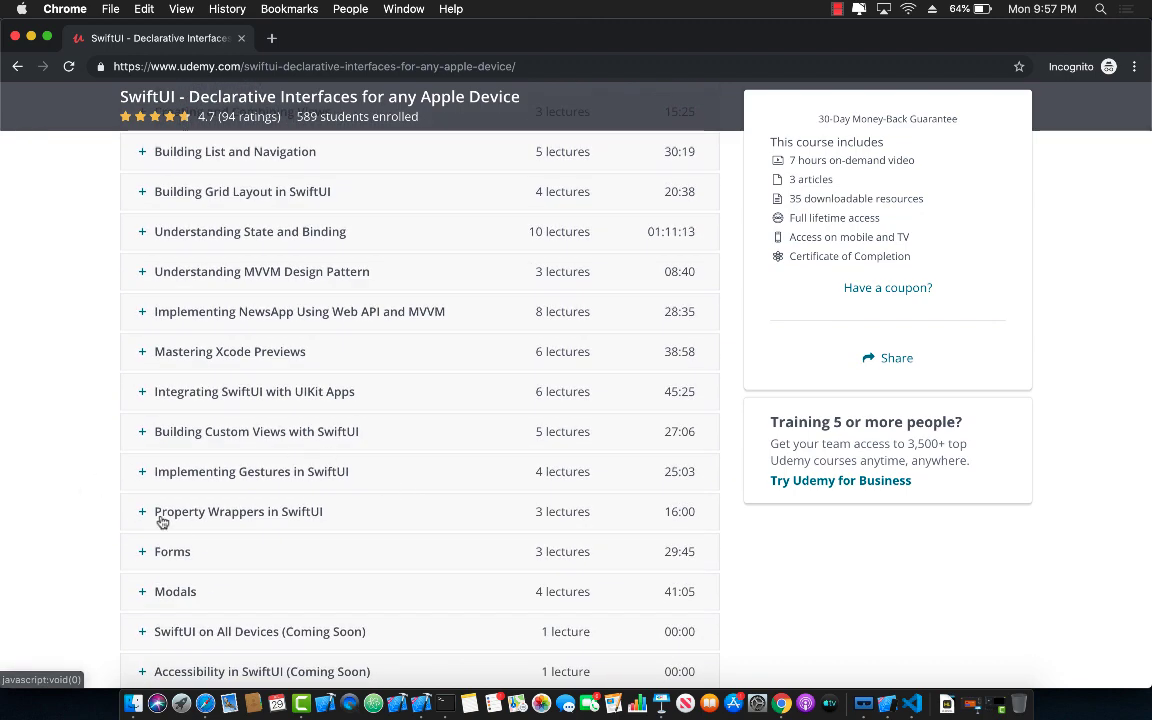
mouse_move(178, 556)
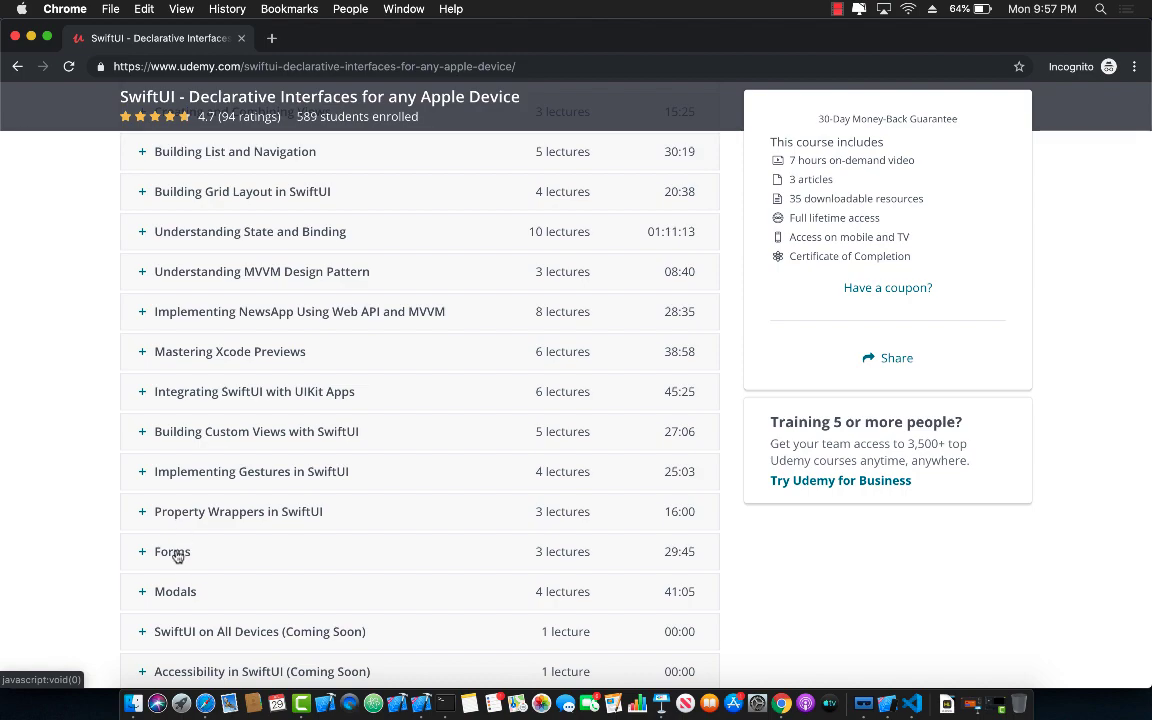
scroll("up", 3)
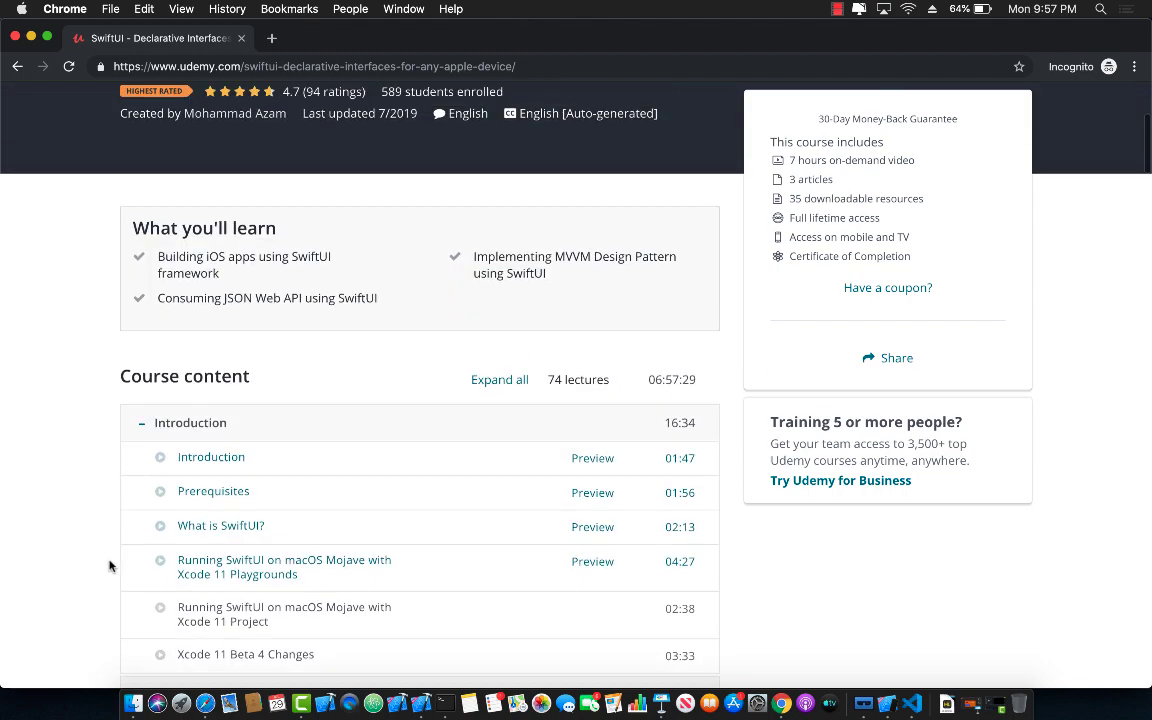